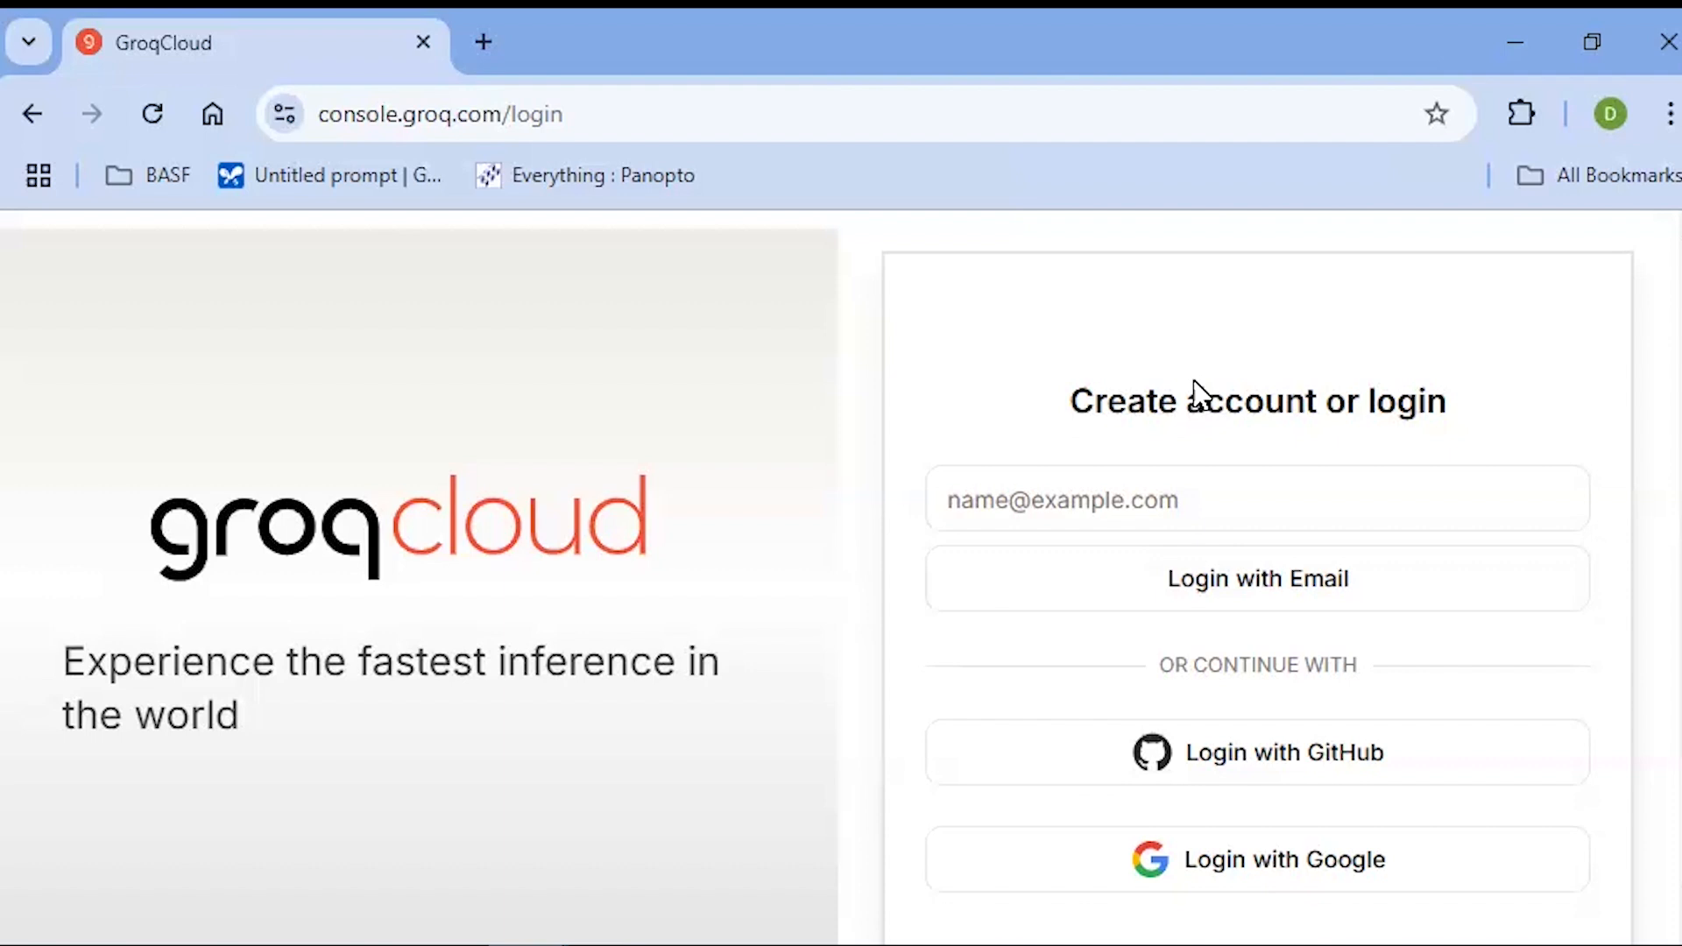
mouse_move(1267, 526)
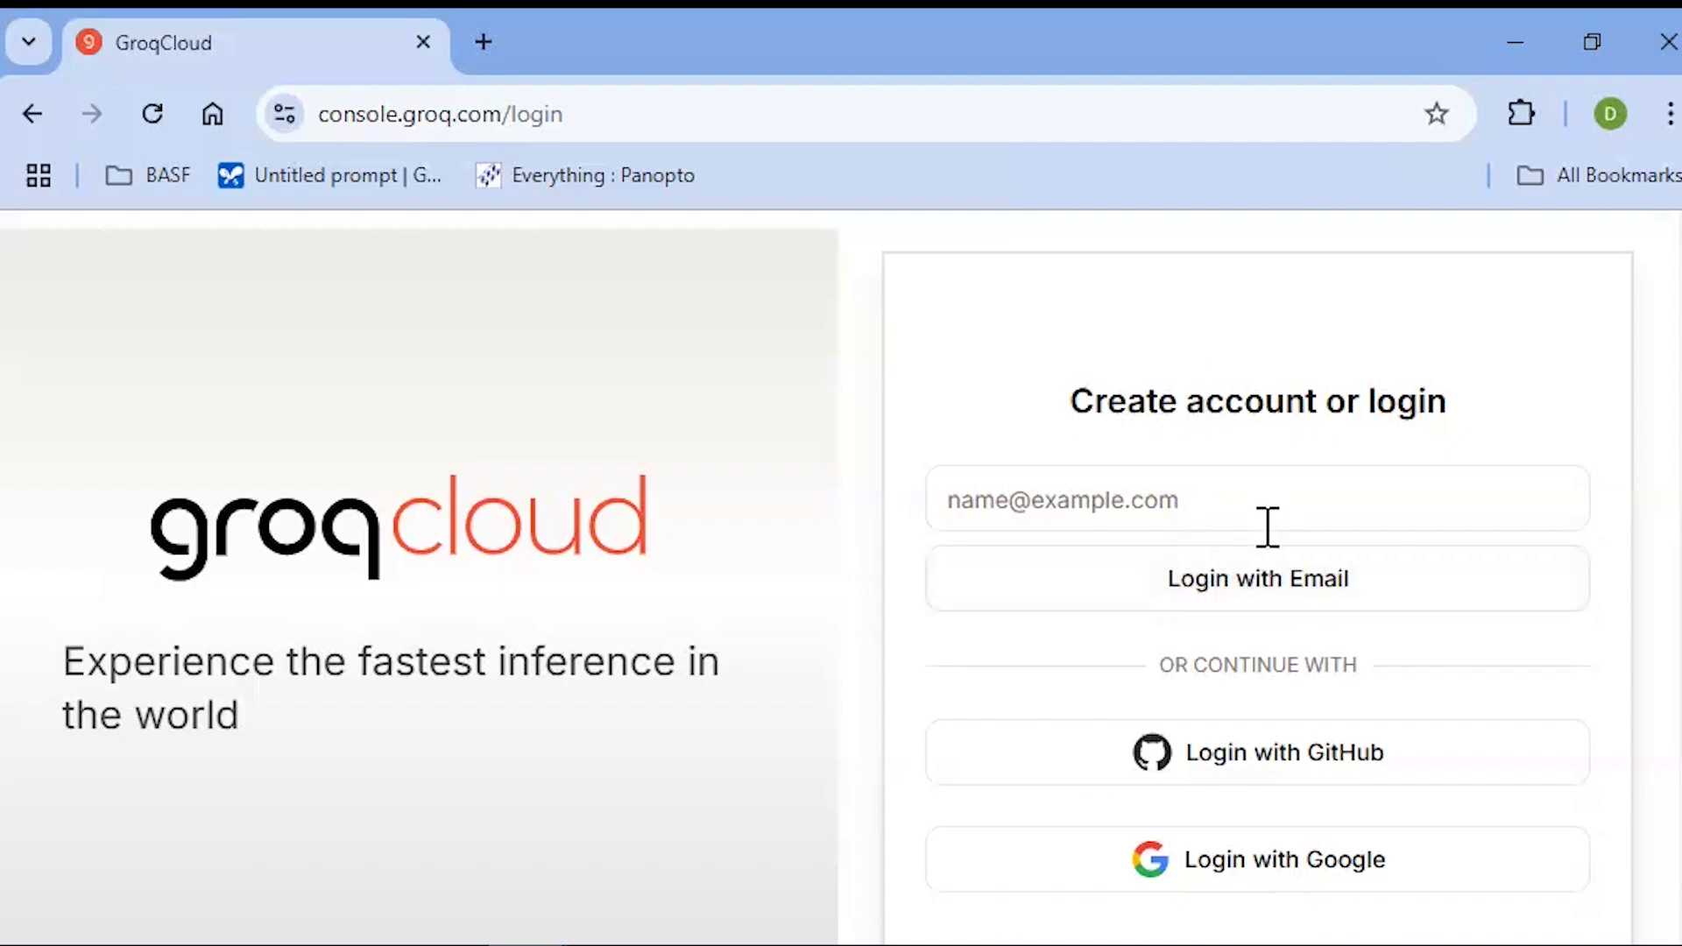
mouse_move(1275, 736)
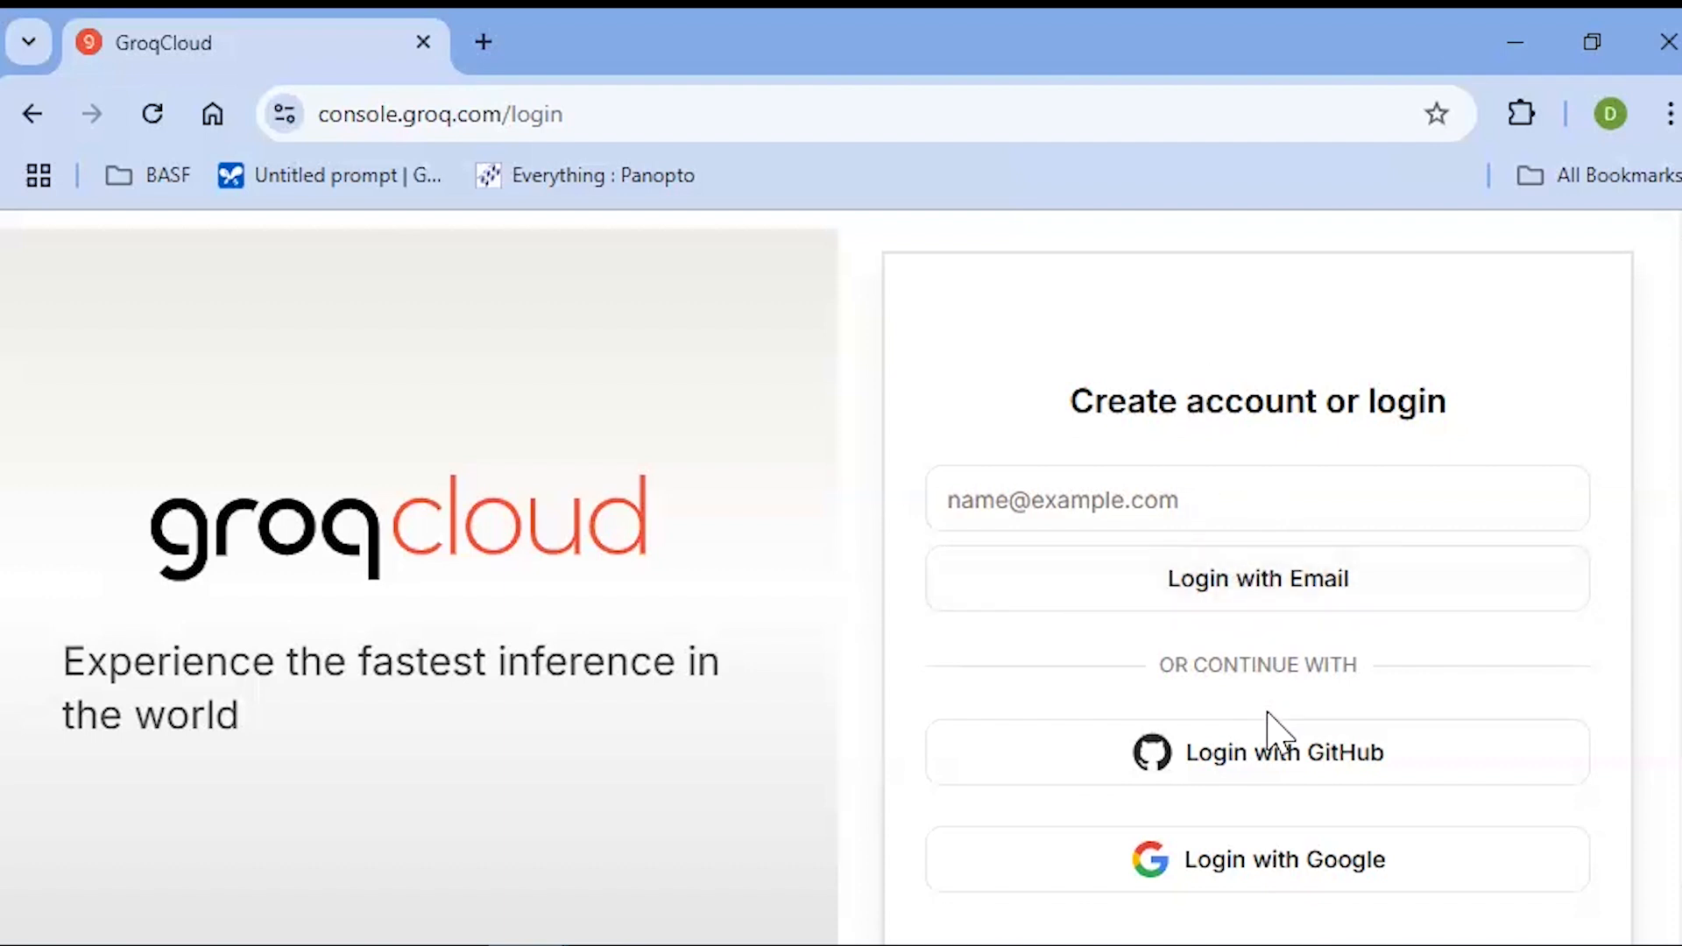
mouse_move(1331, 875)
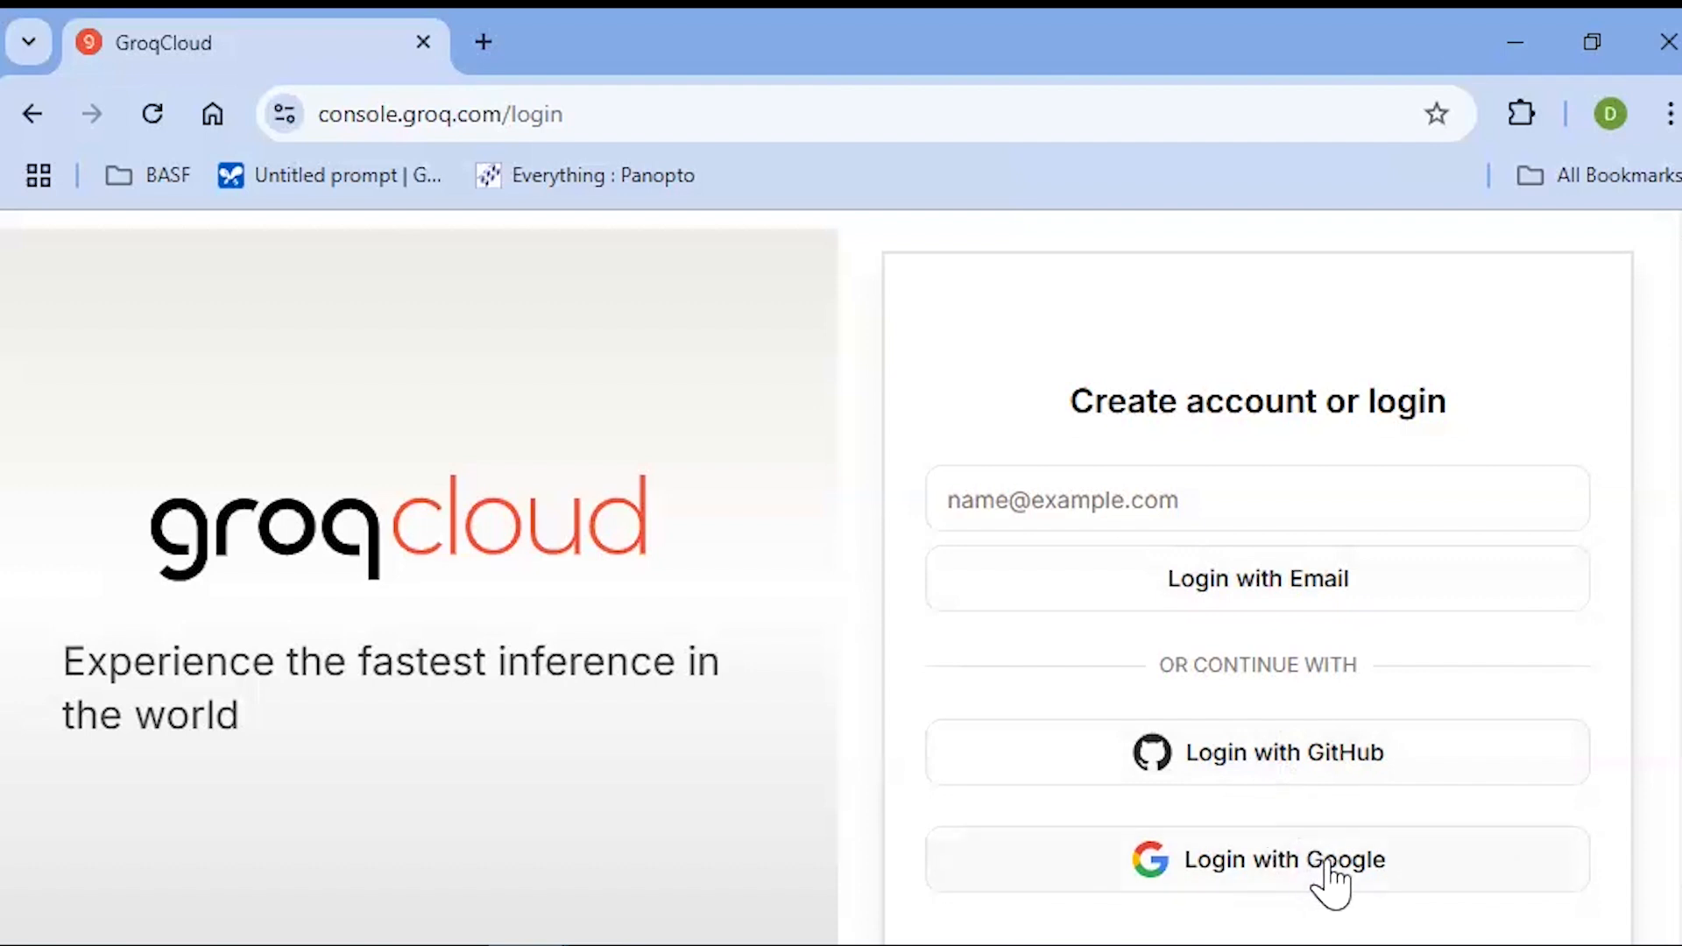
mouse_move(896, 788)
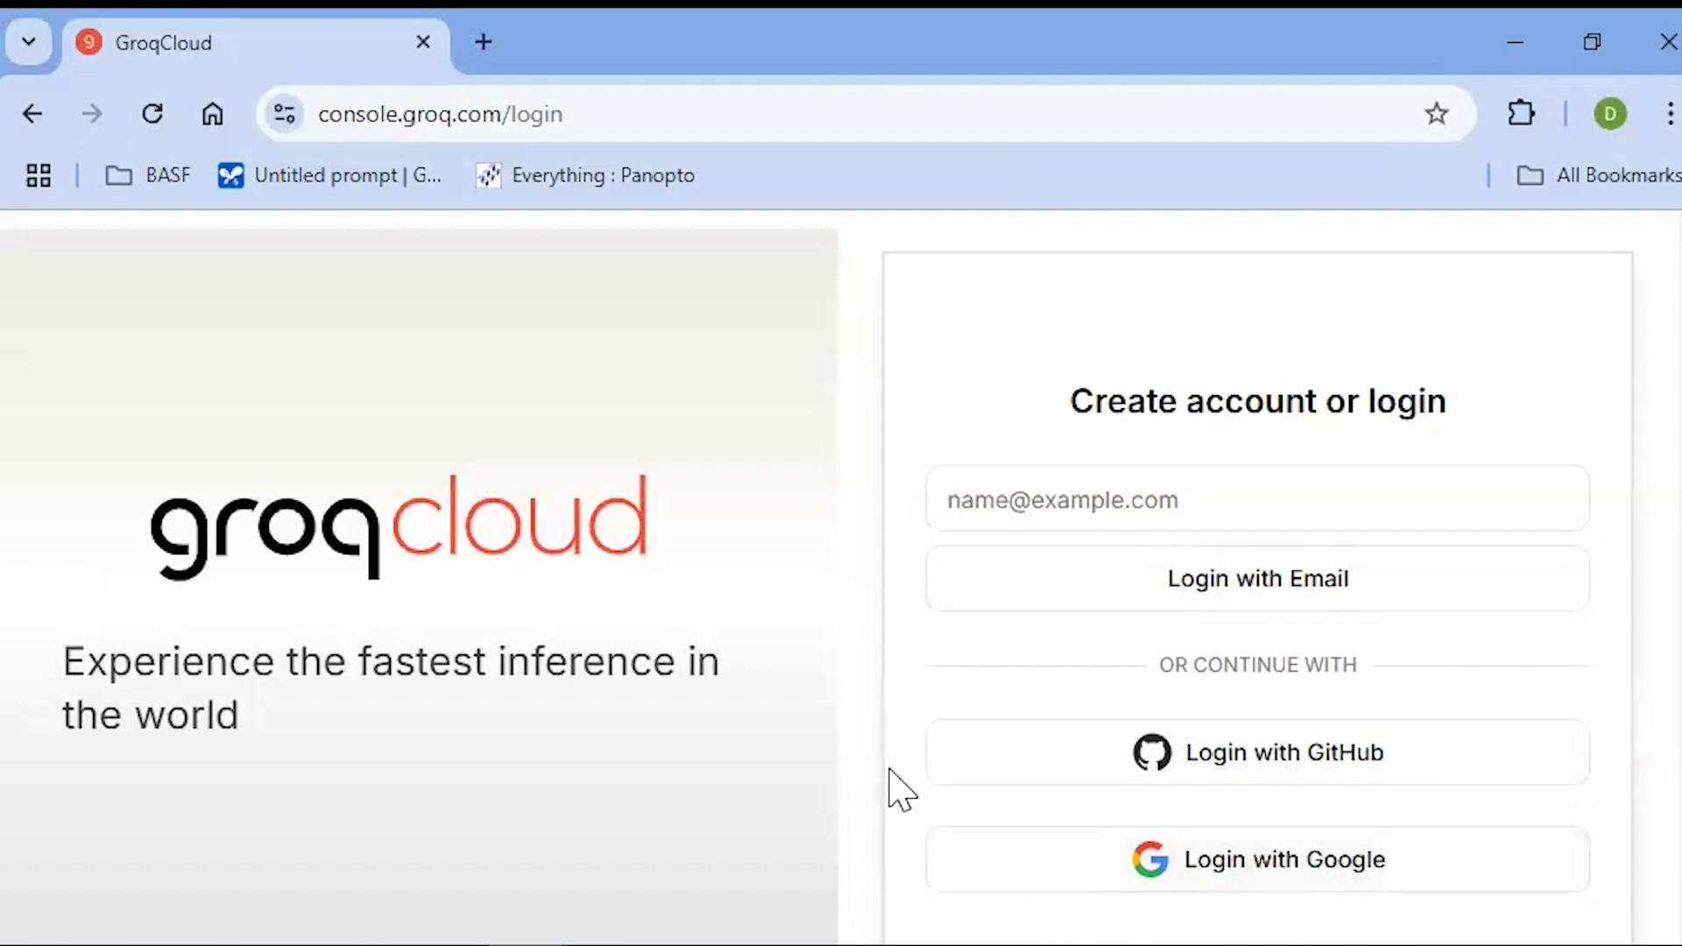
mouse_move(1194, 883)
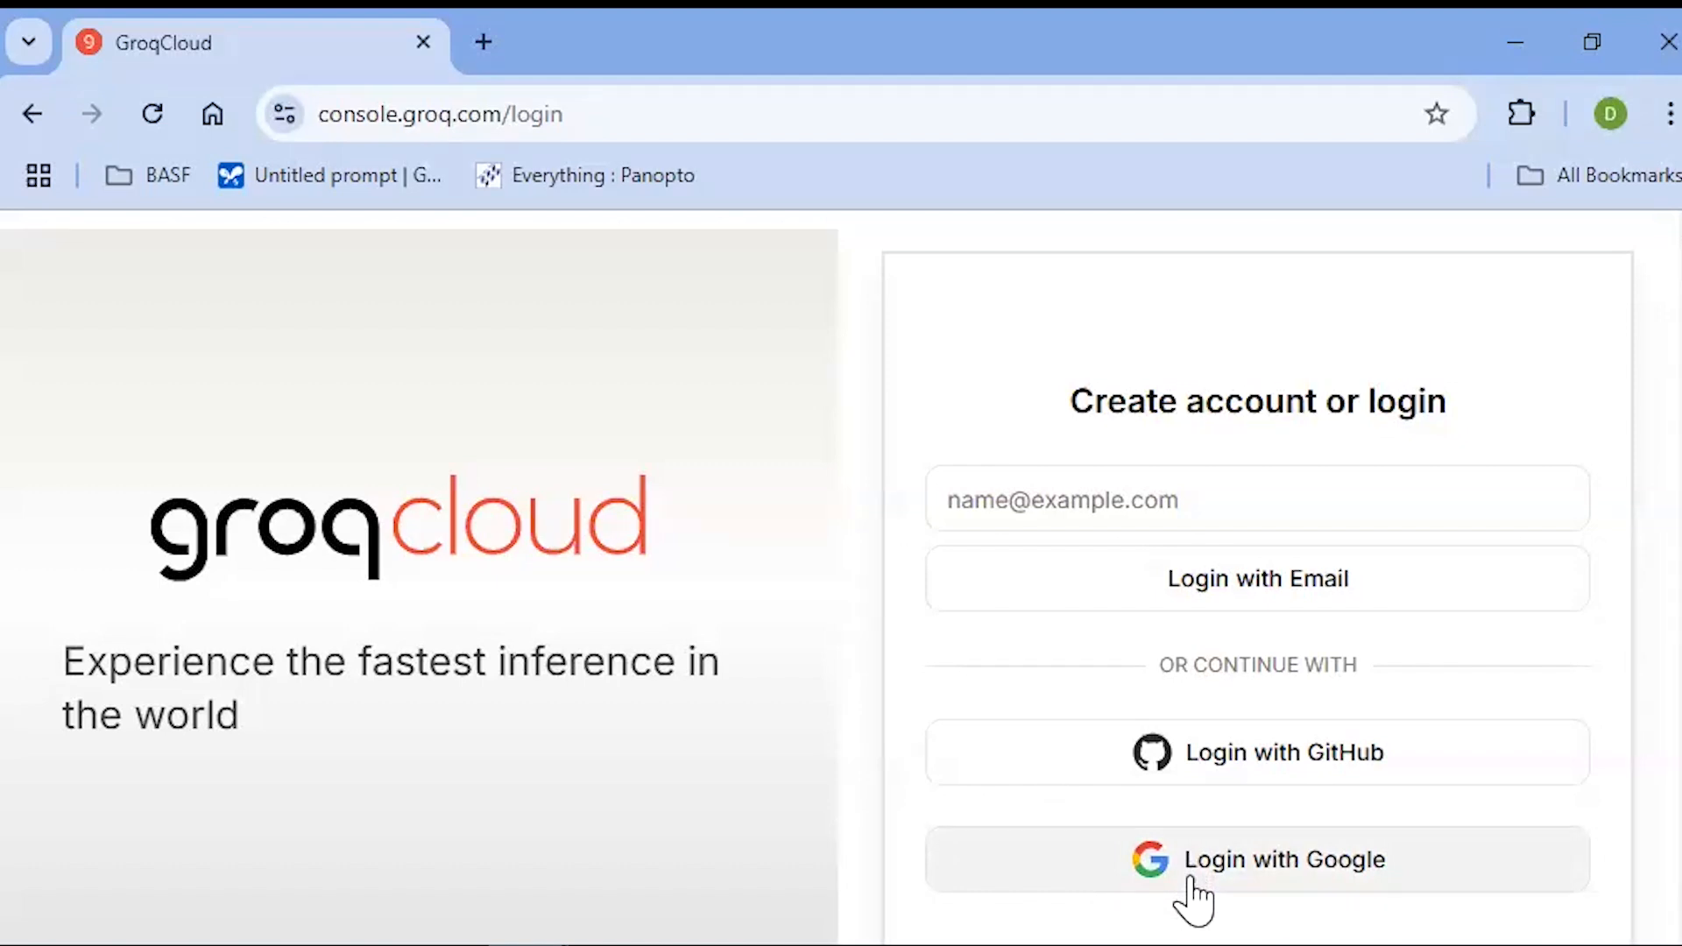
- Sign in with Google and view the available models in the Playground dropdown
click(1257, 860)
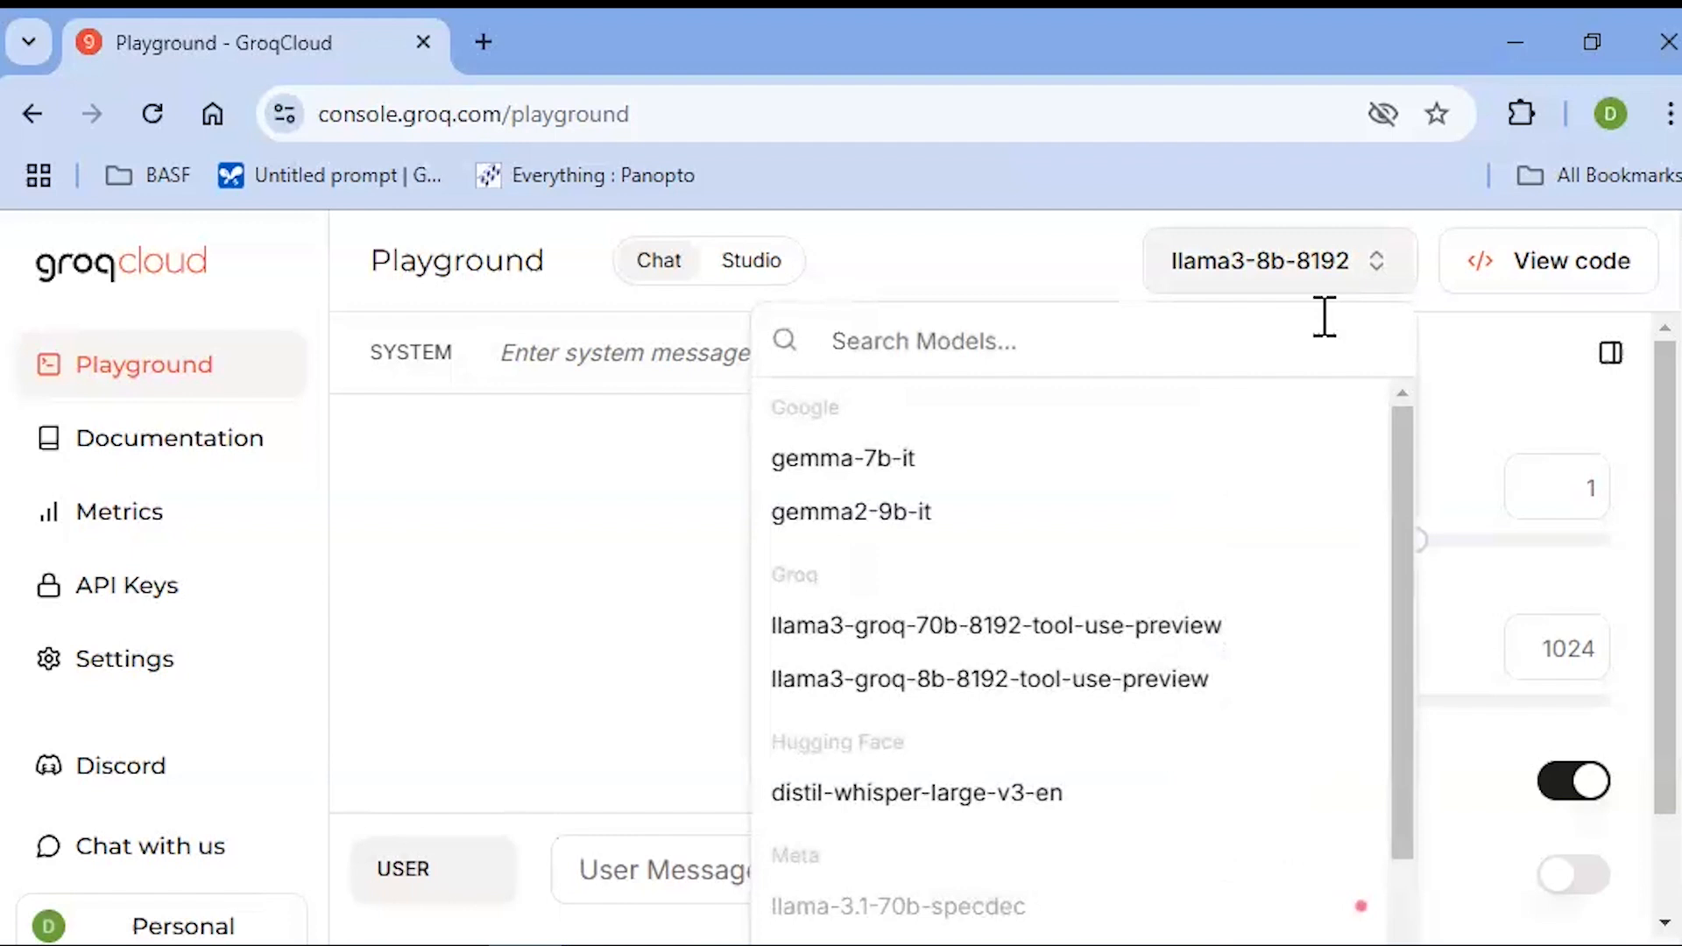
mouse_move(1282, 300)
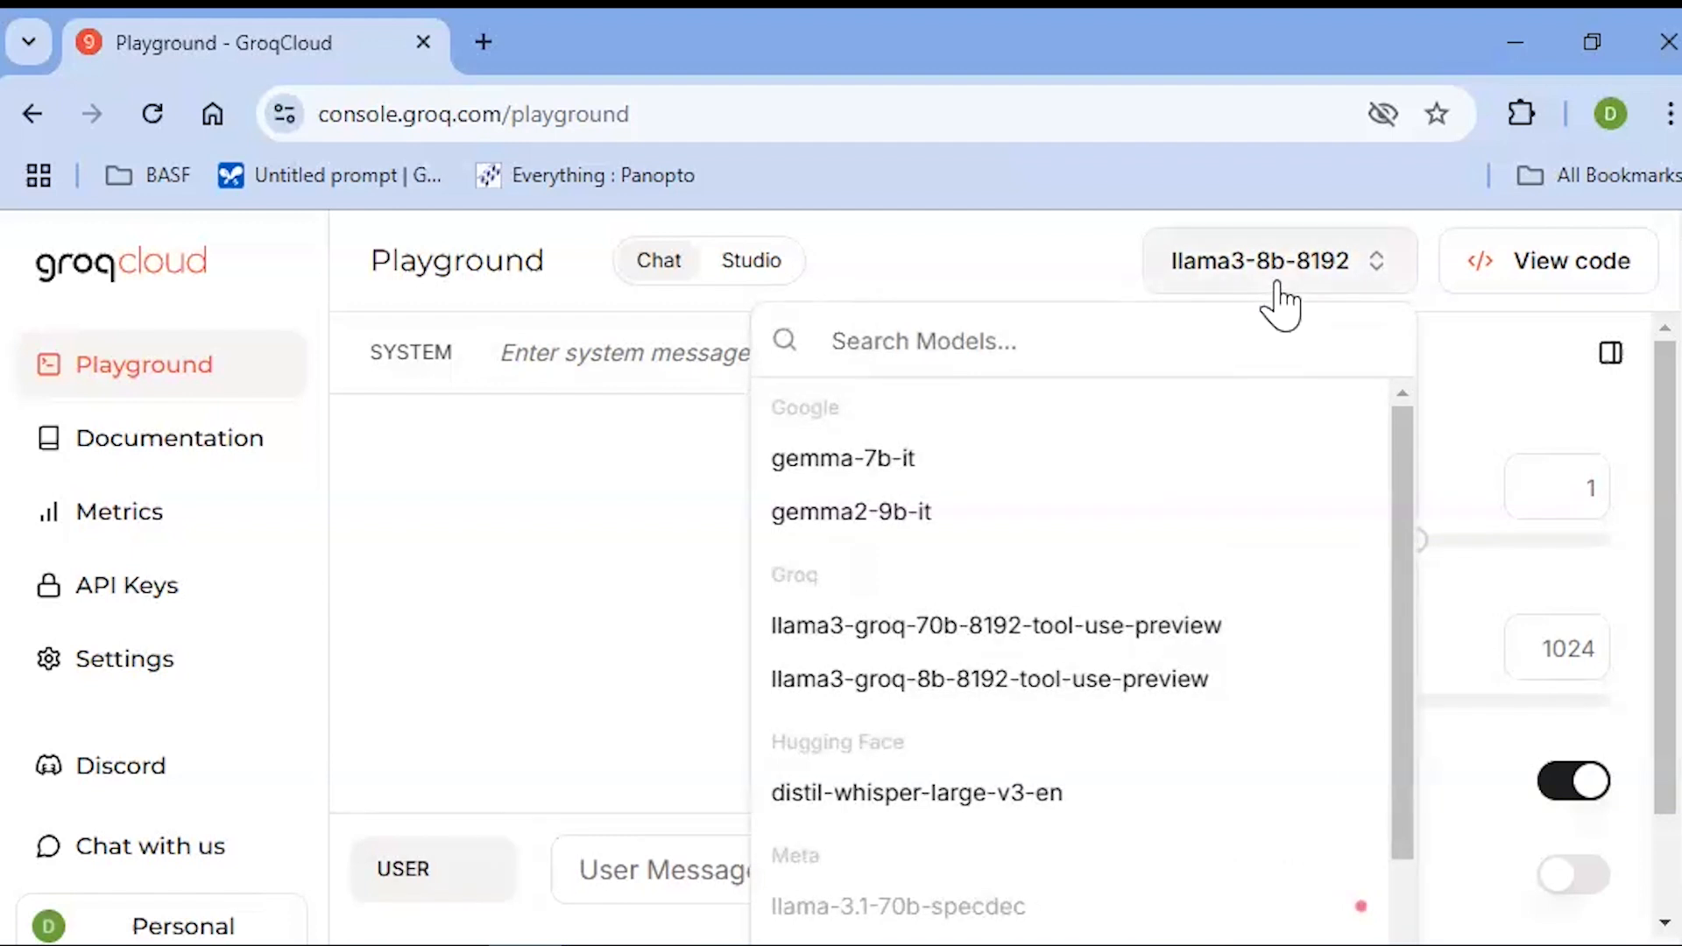
mouse_move(1410, 520)
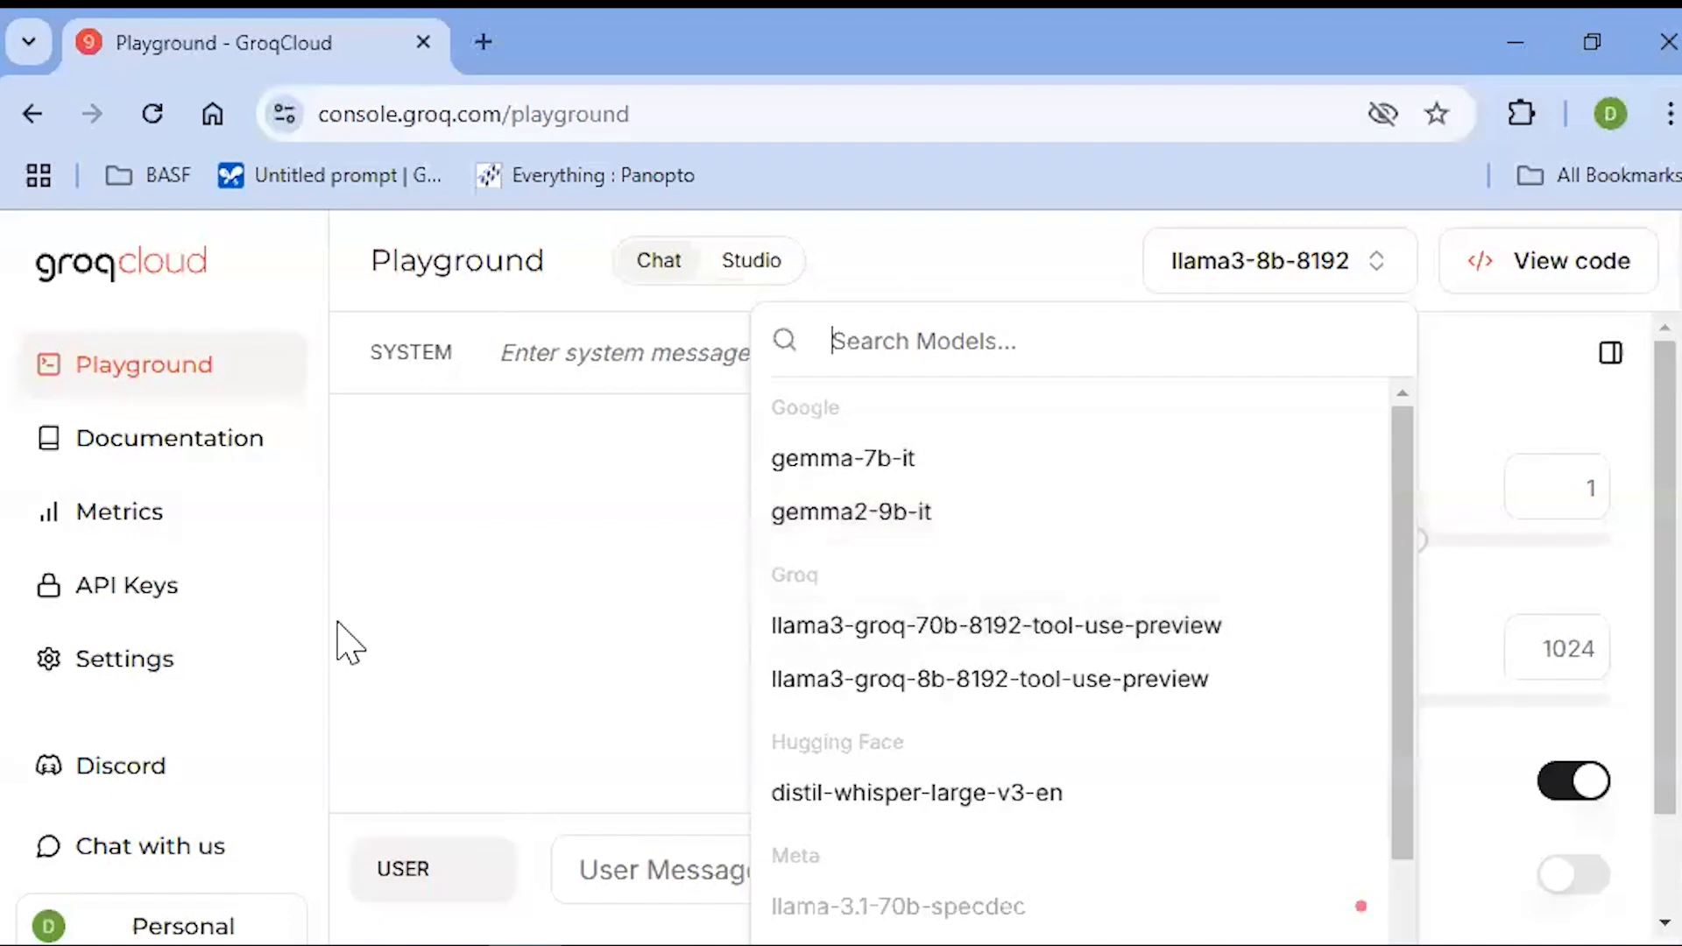
click(126, 585)
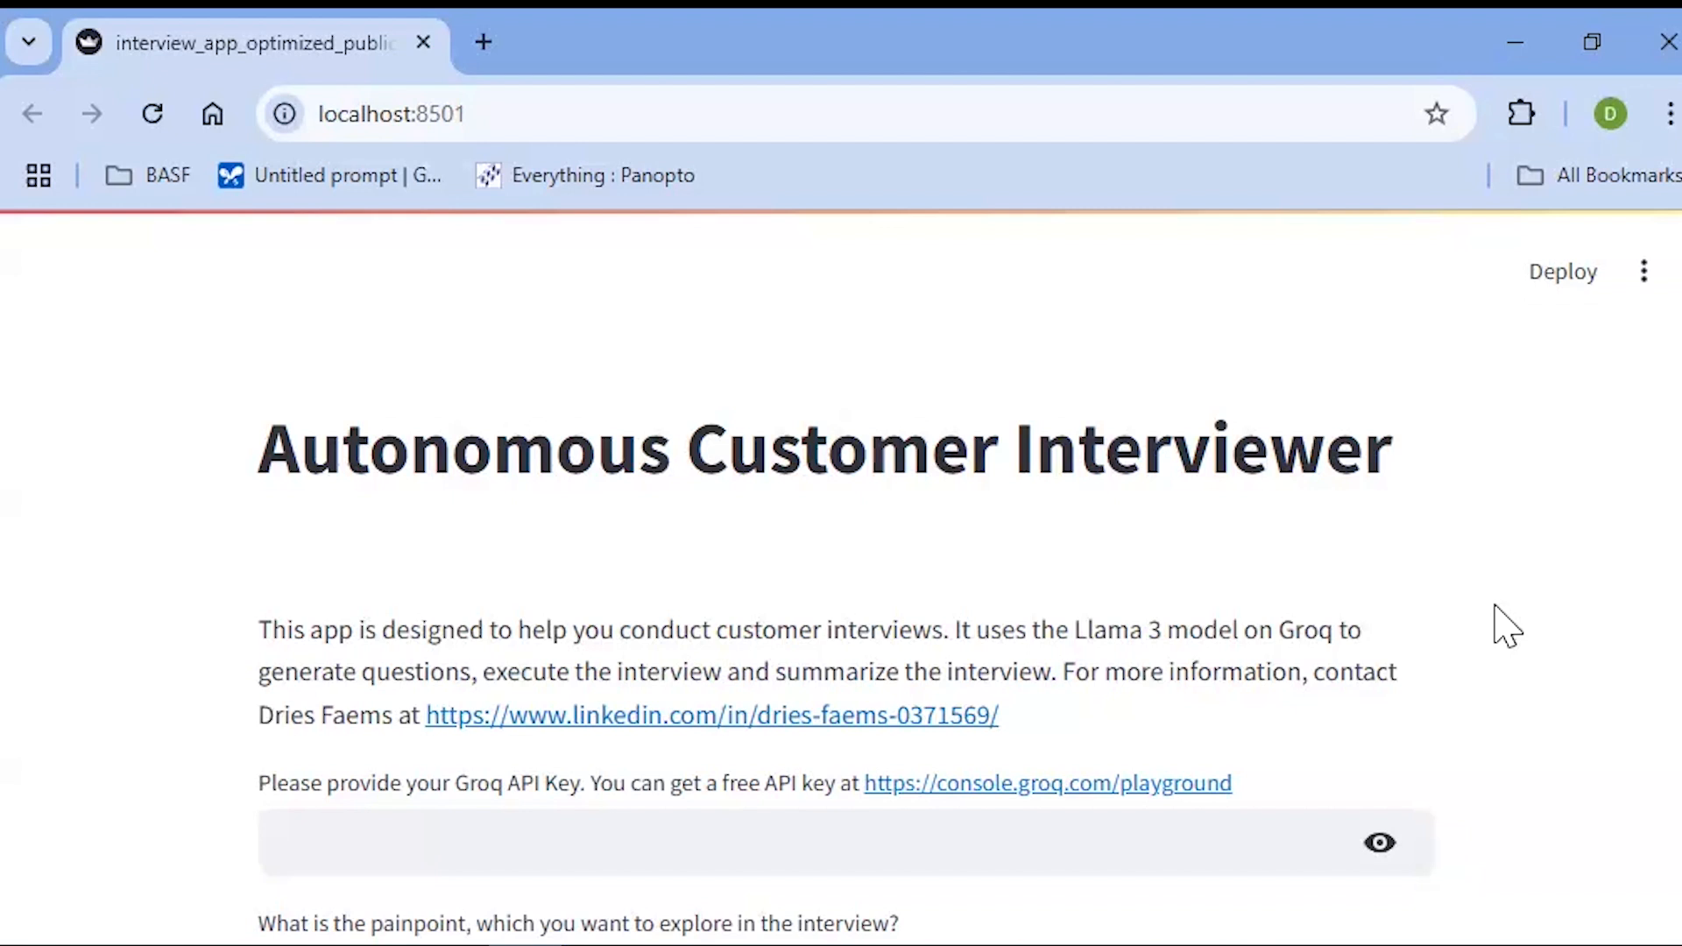
- Enter the Groq API key and the pain point 'paying and monitoring energy bills'
click(751, 842)
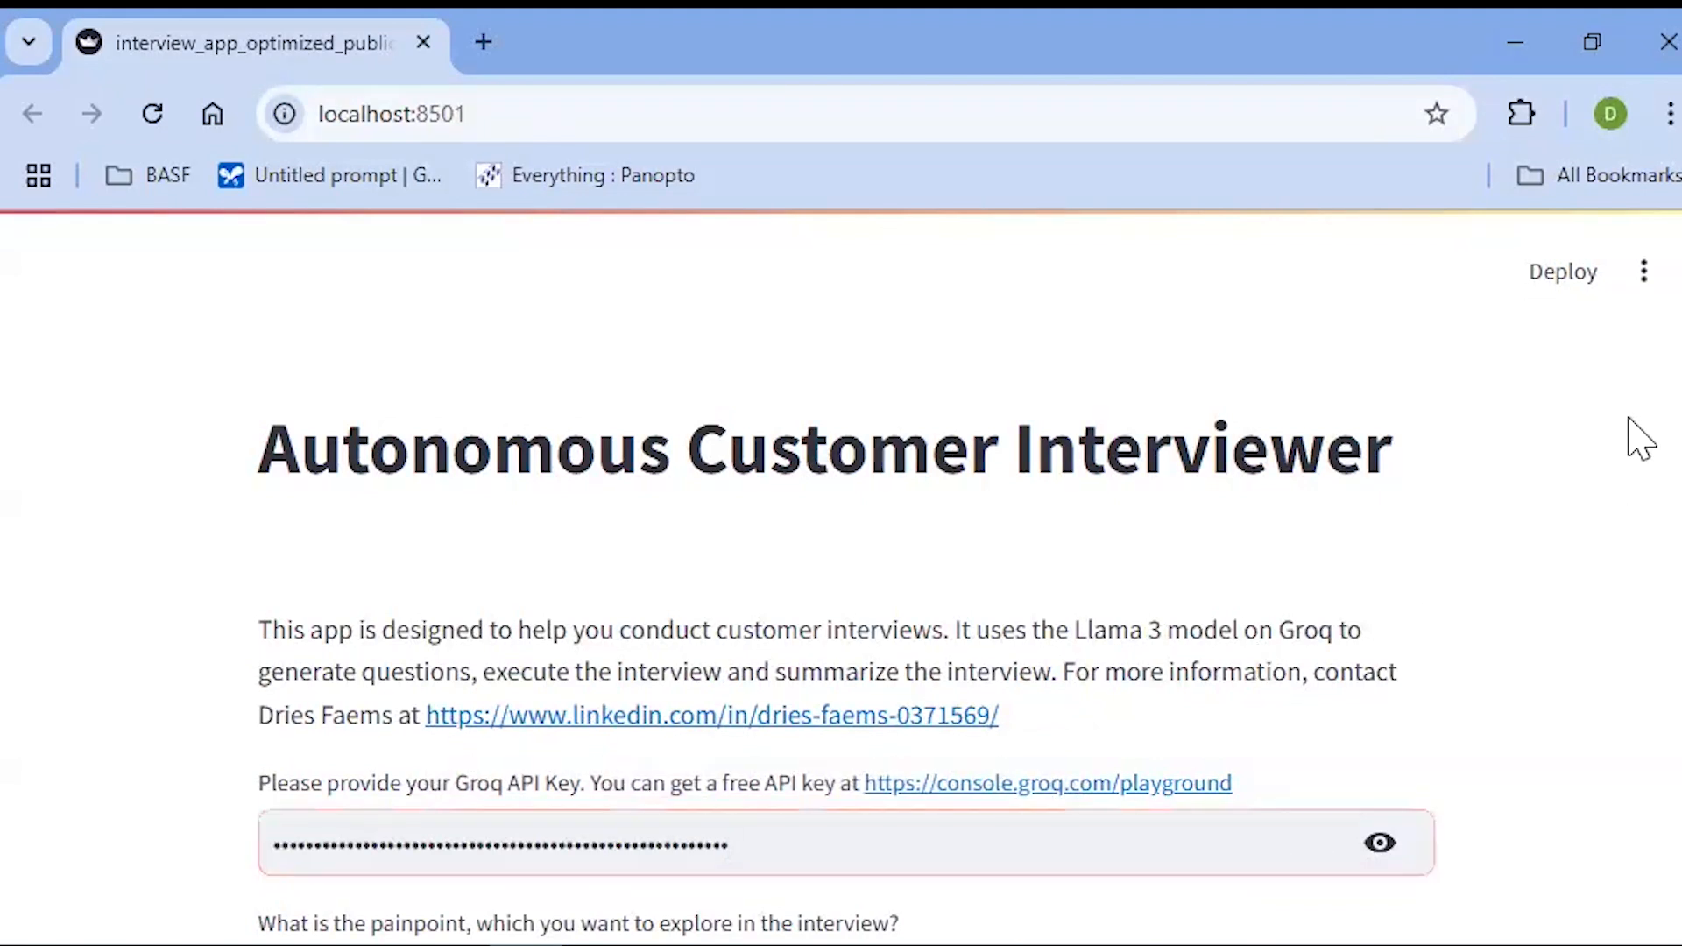
scroll(down, 3)
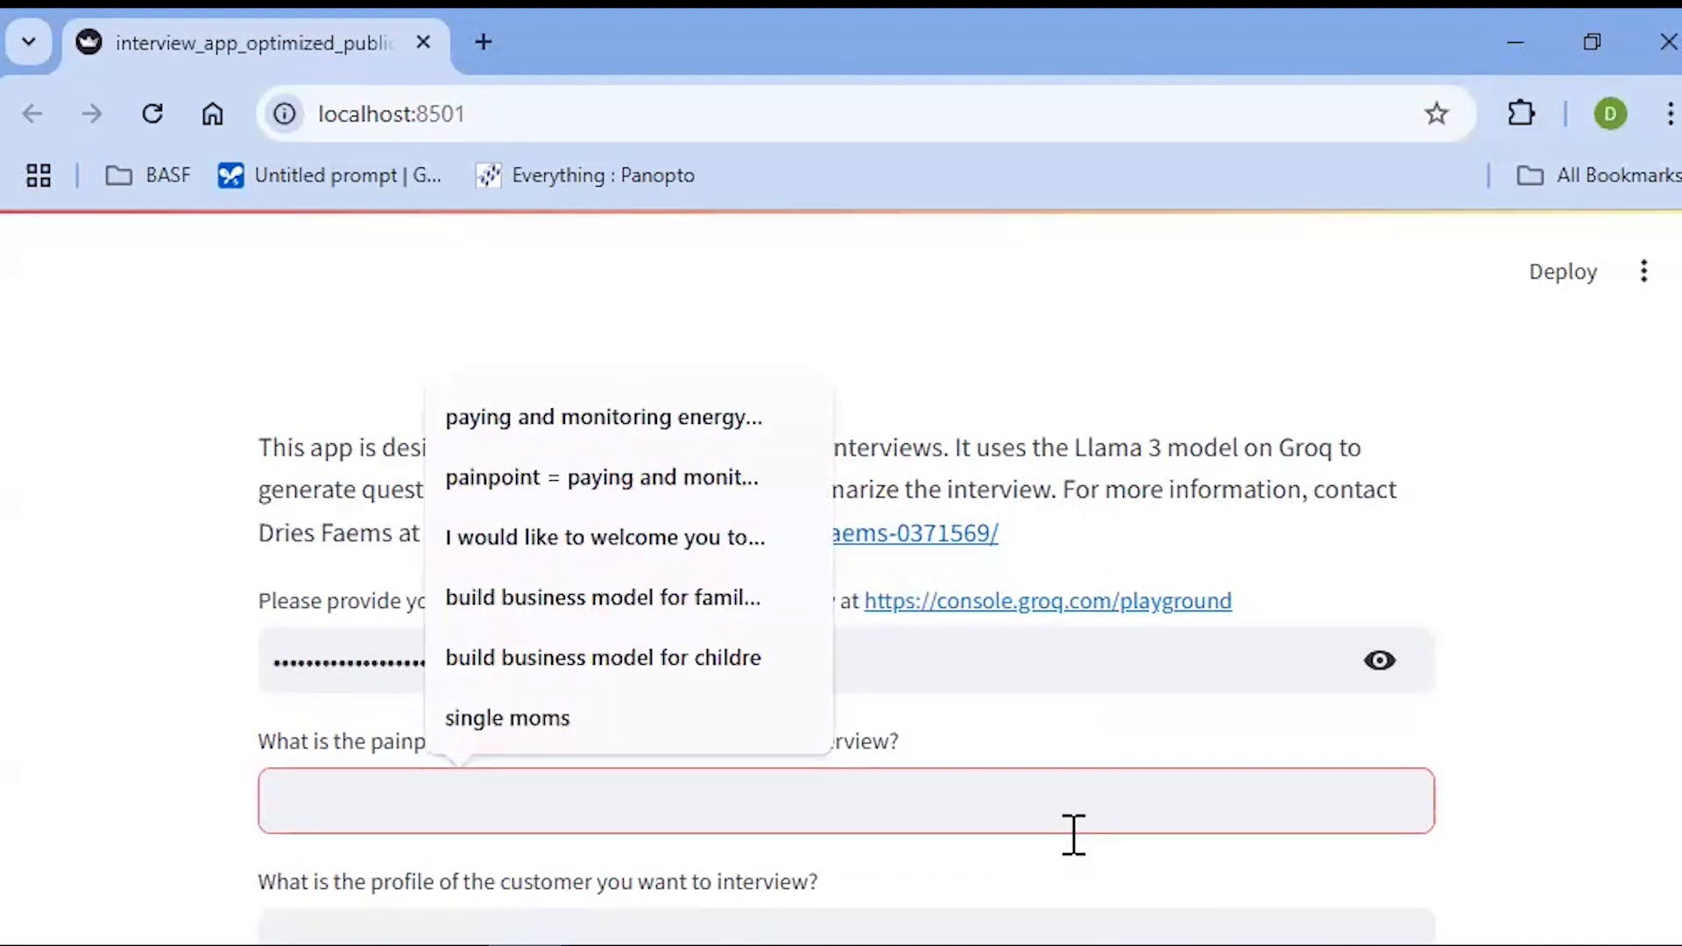
text(paying and monit)
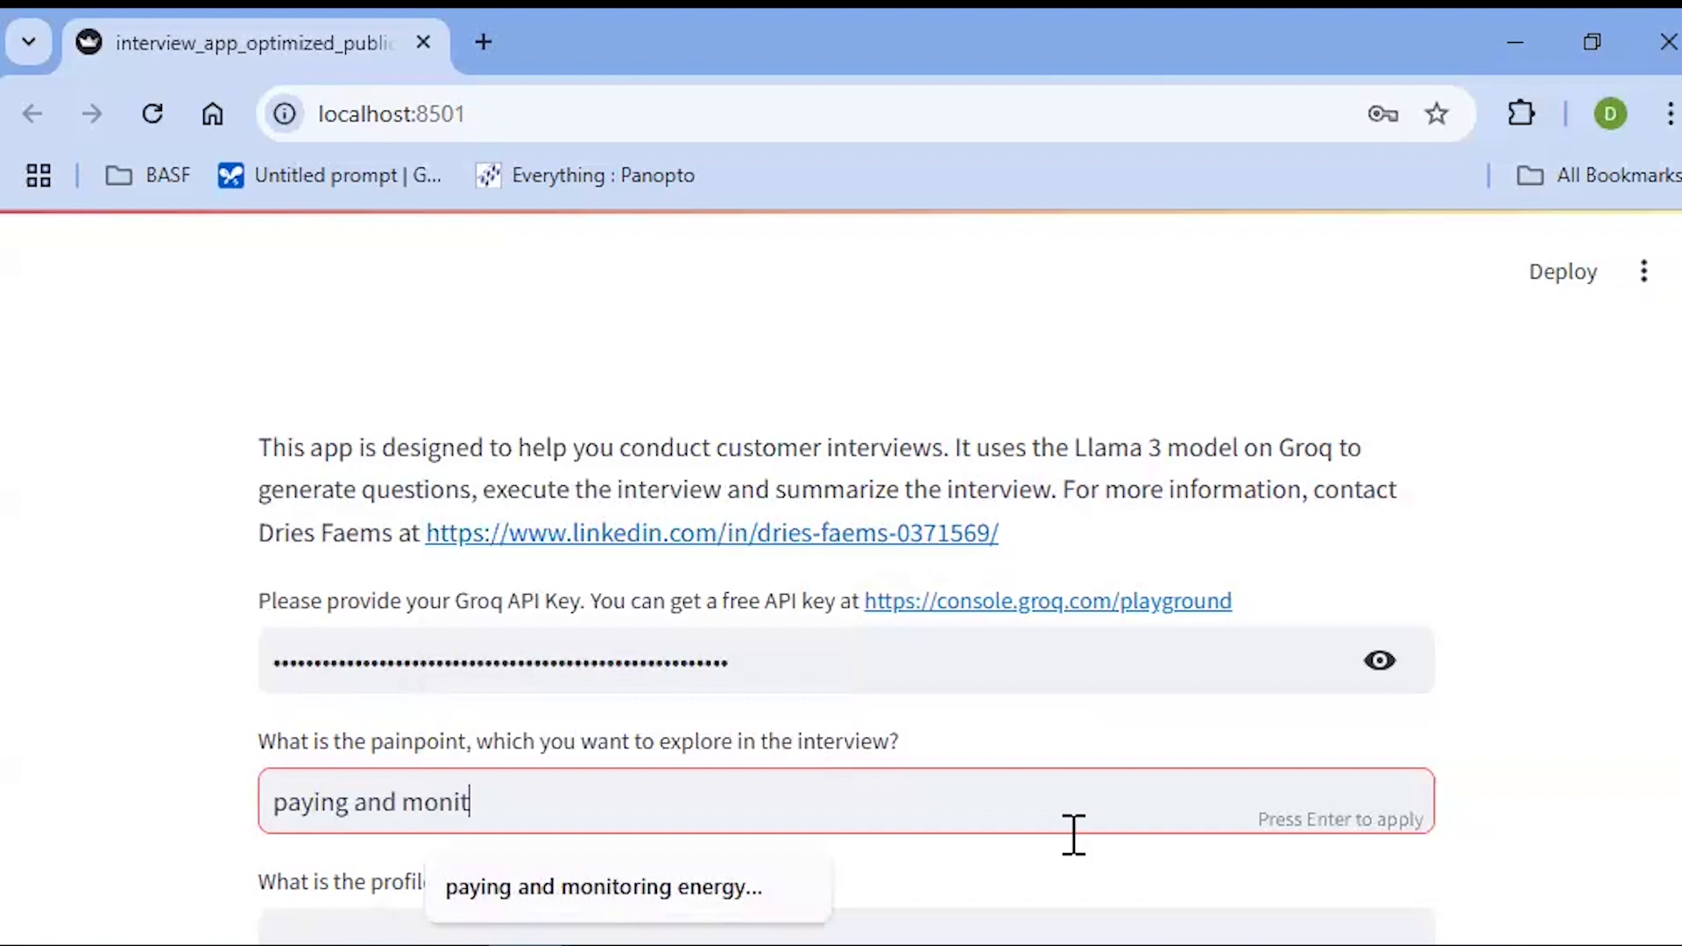
text(oring energy bil)
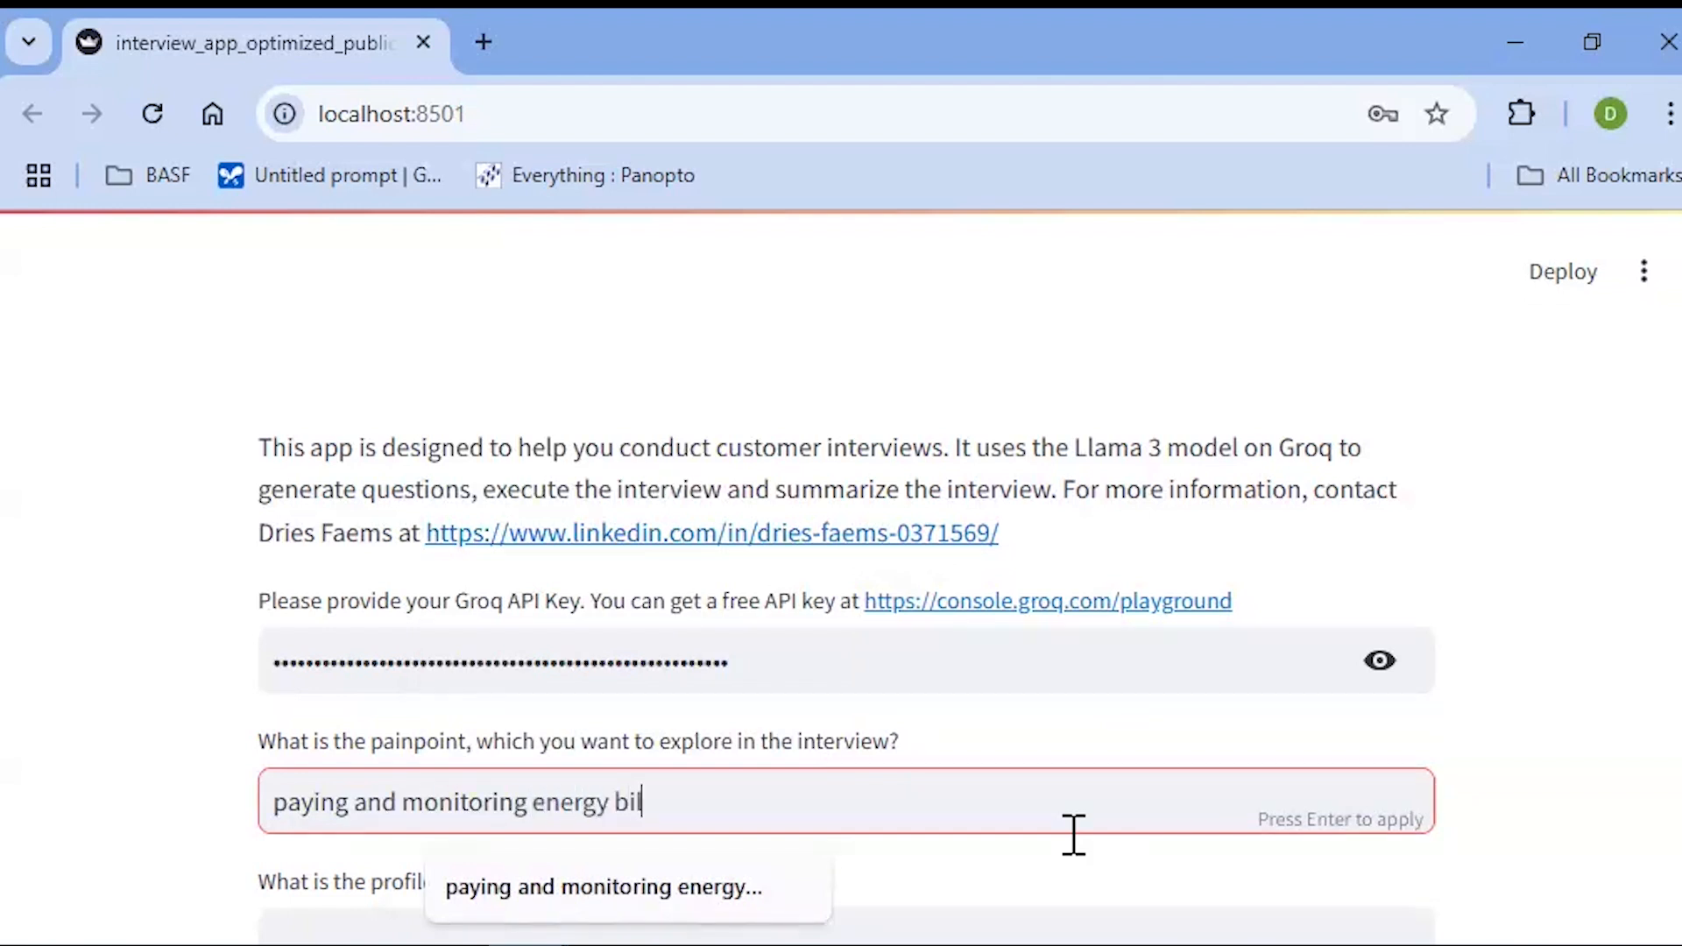
text(ls)
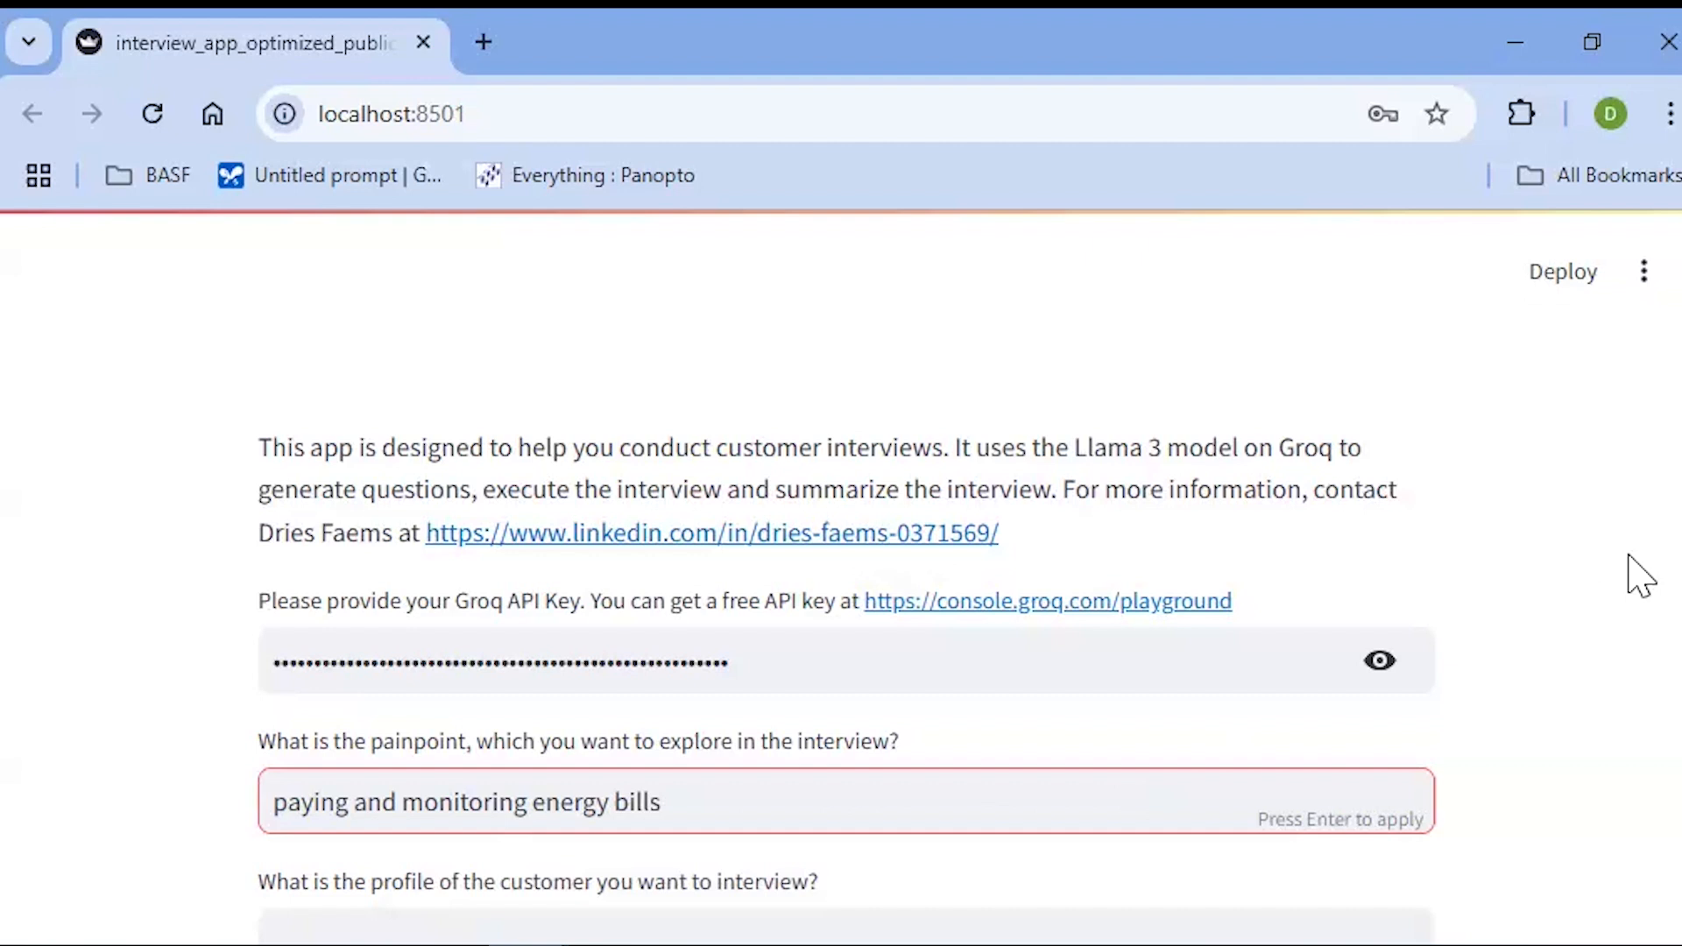
- Enter the customer profile 'family living in a rented apartment'
scroll(down, 3)
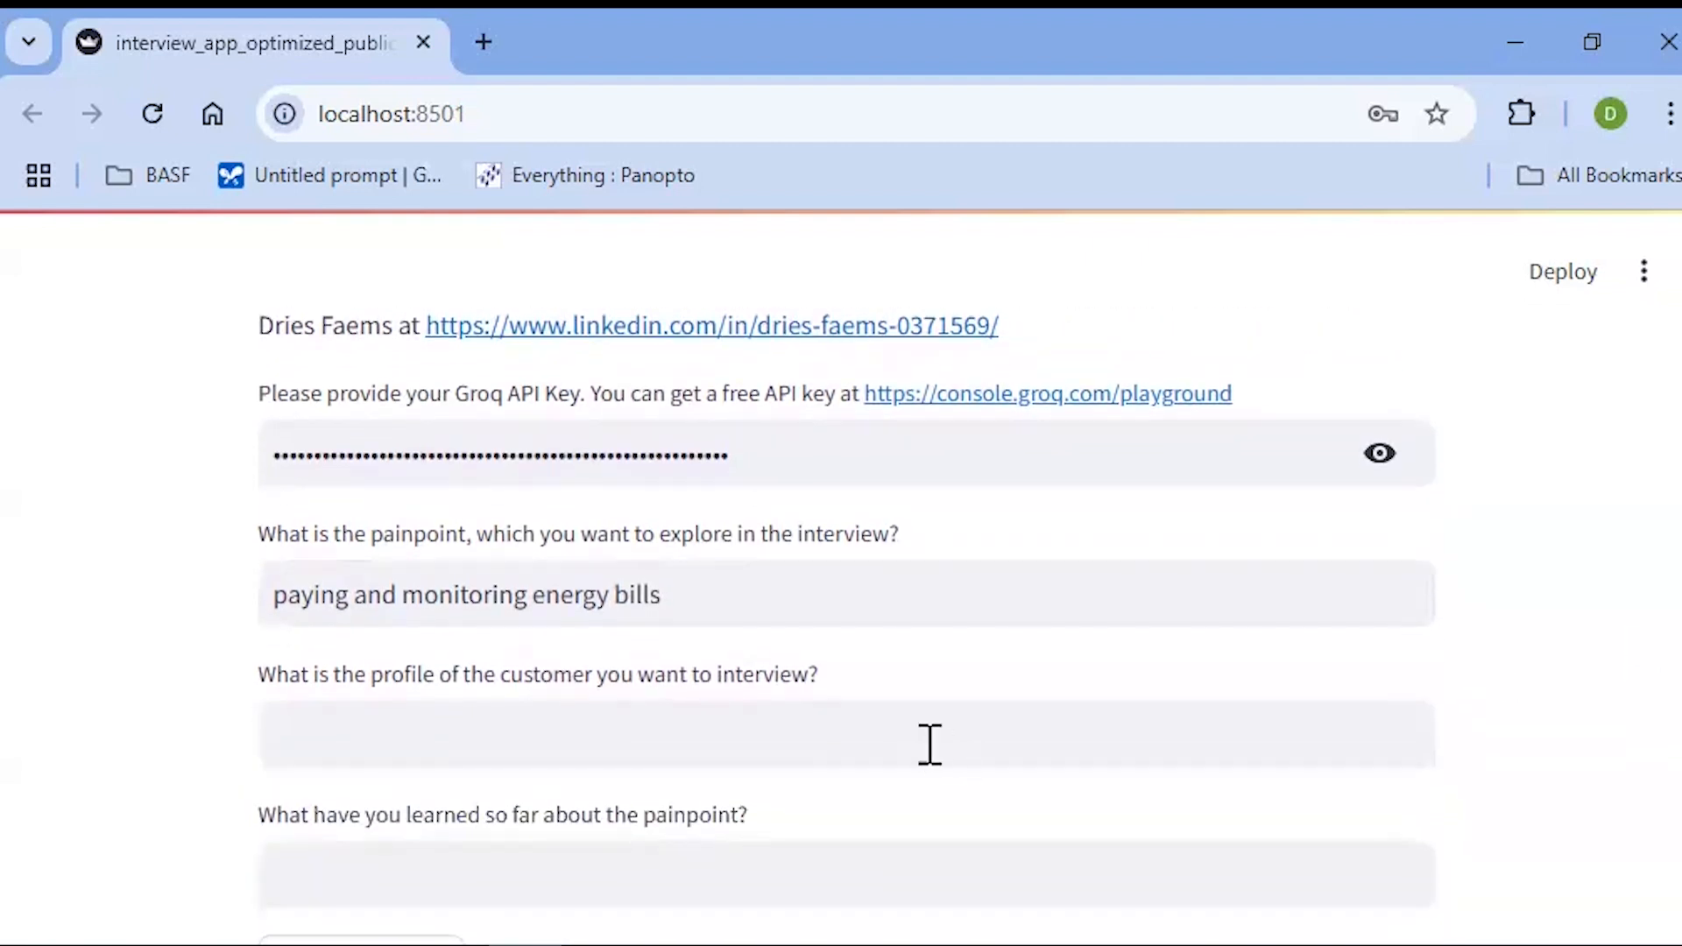
text(family)
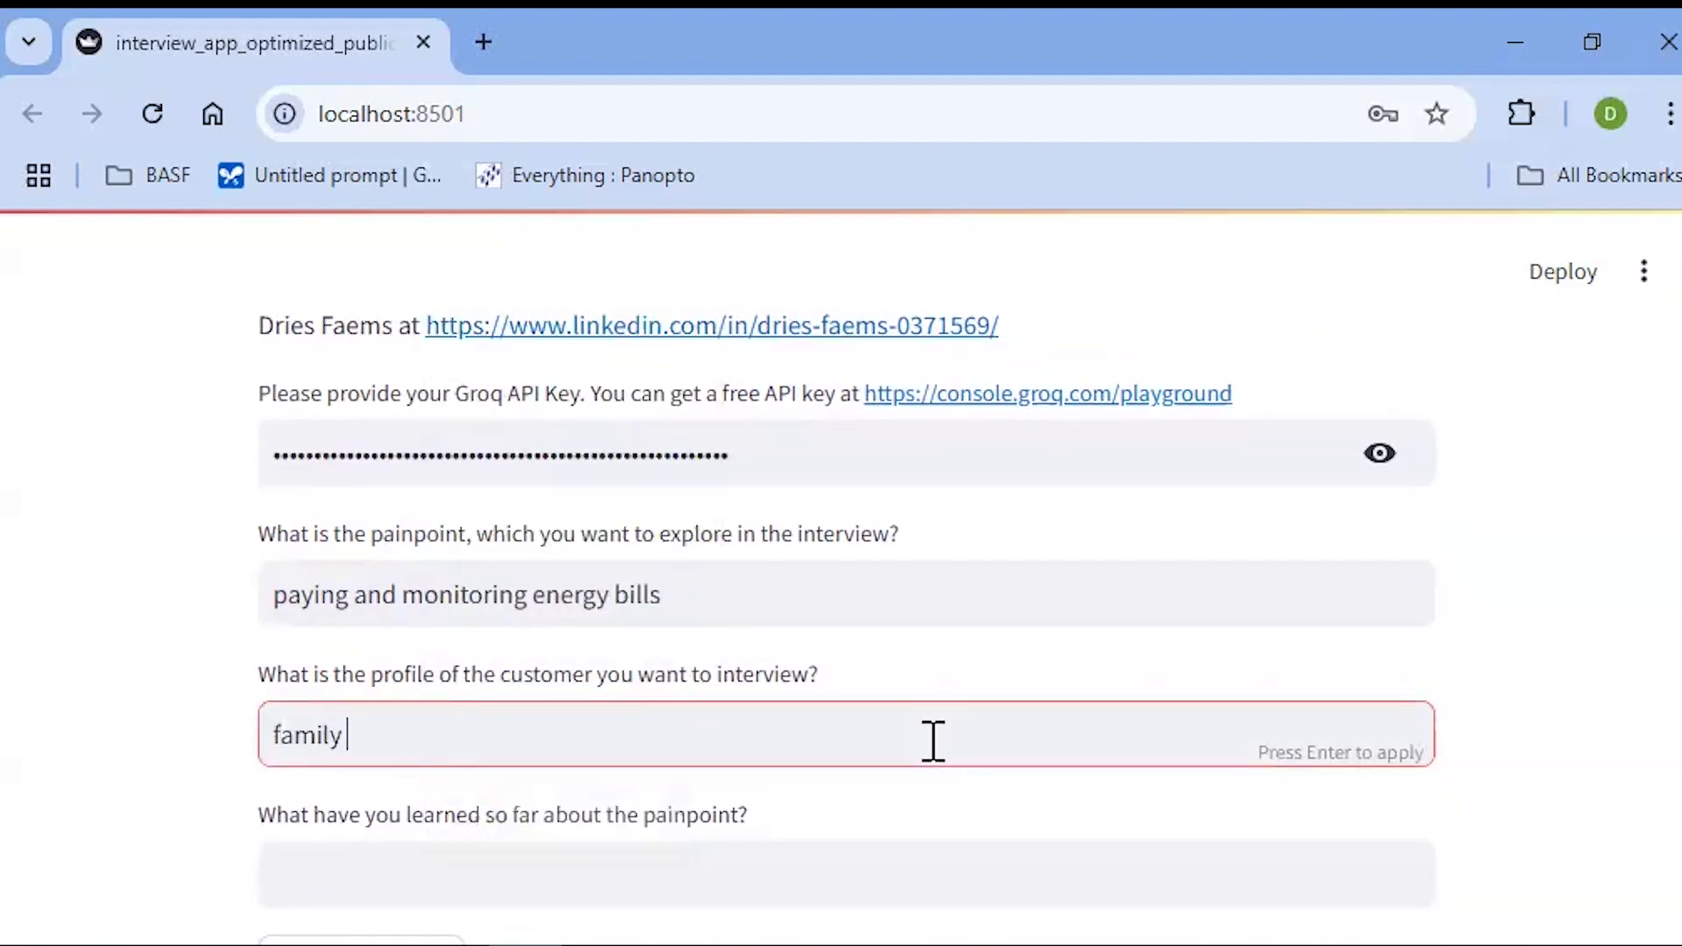
text(living ina rent)
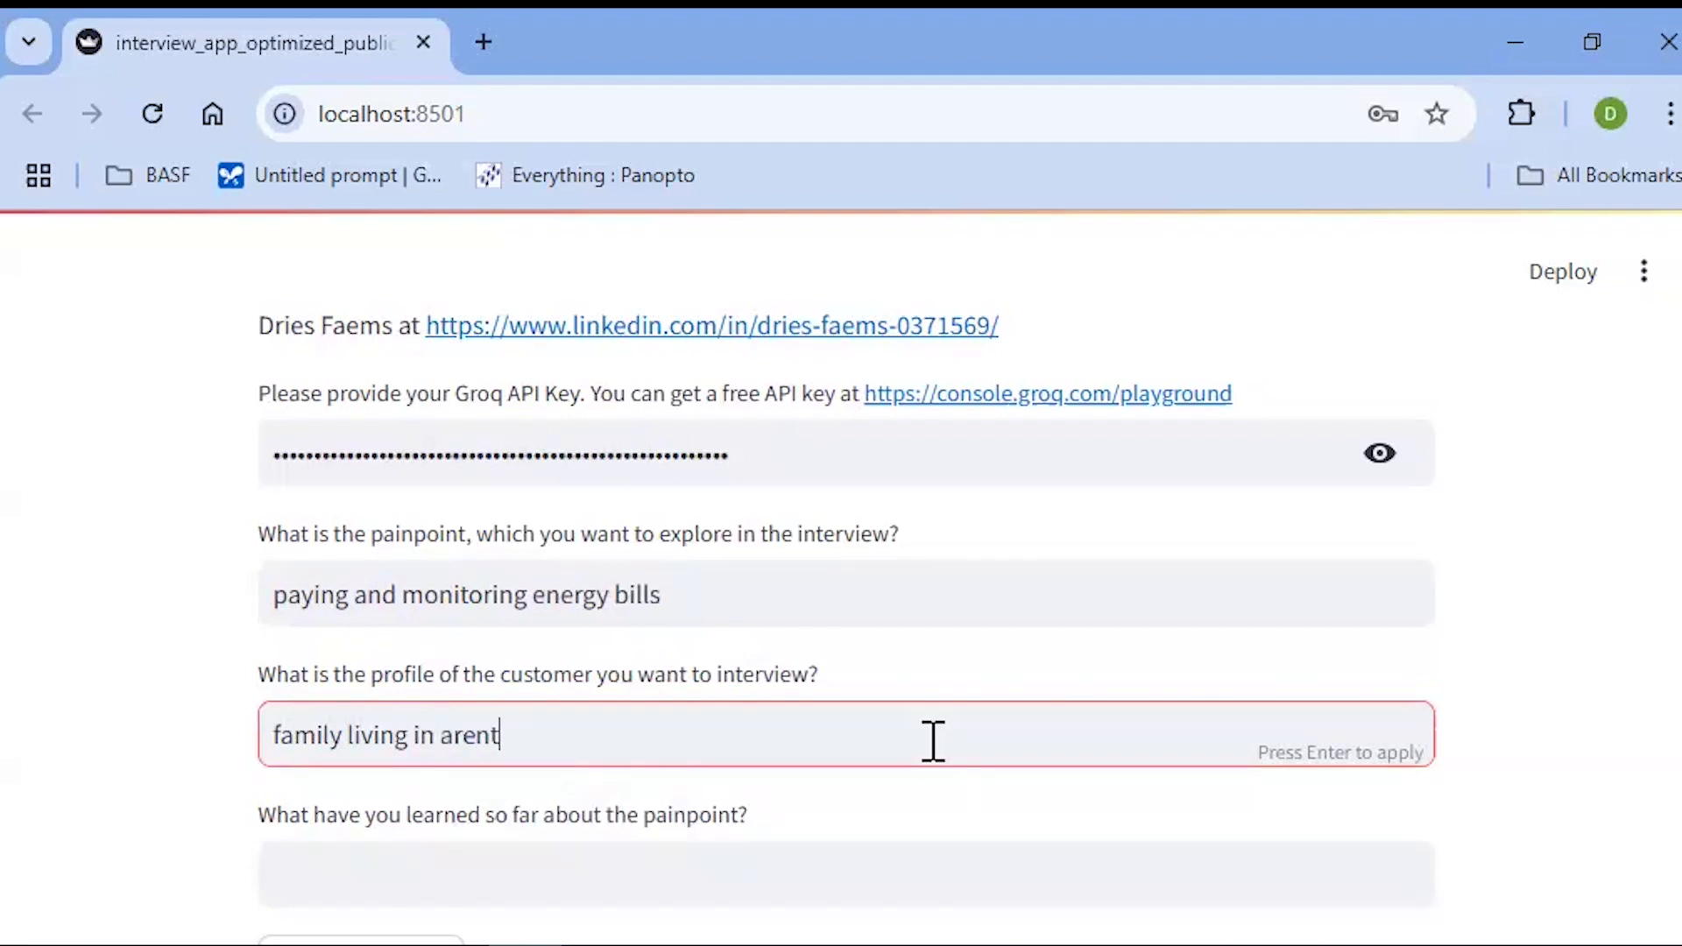
text(a rented ap)
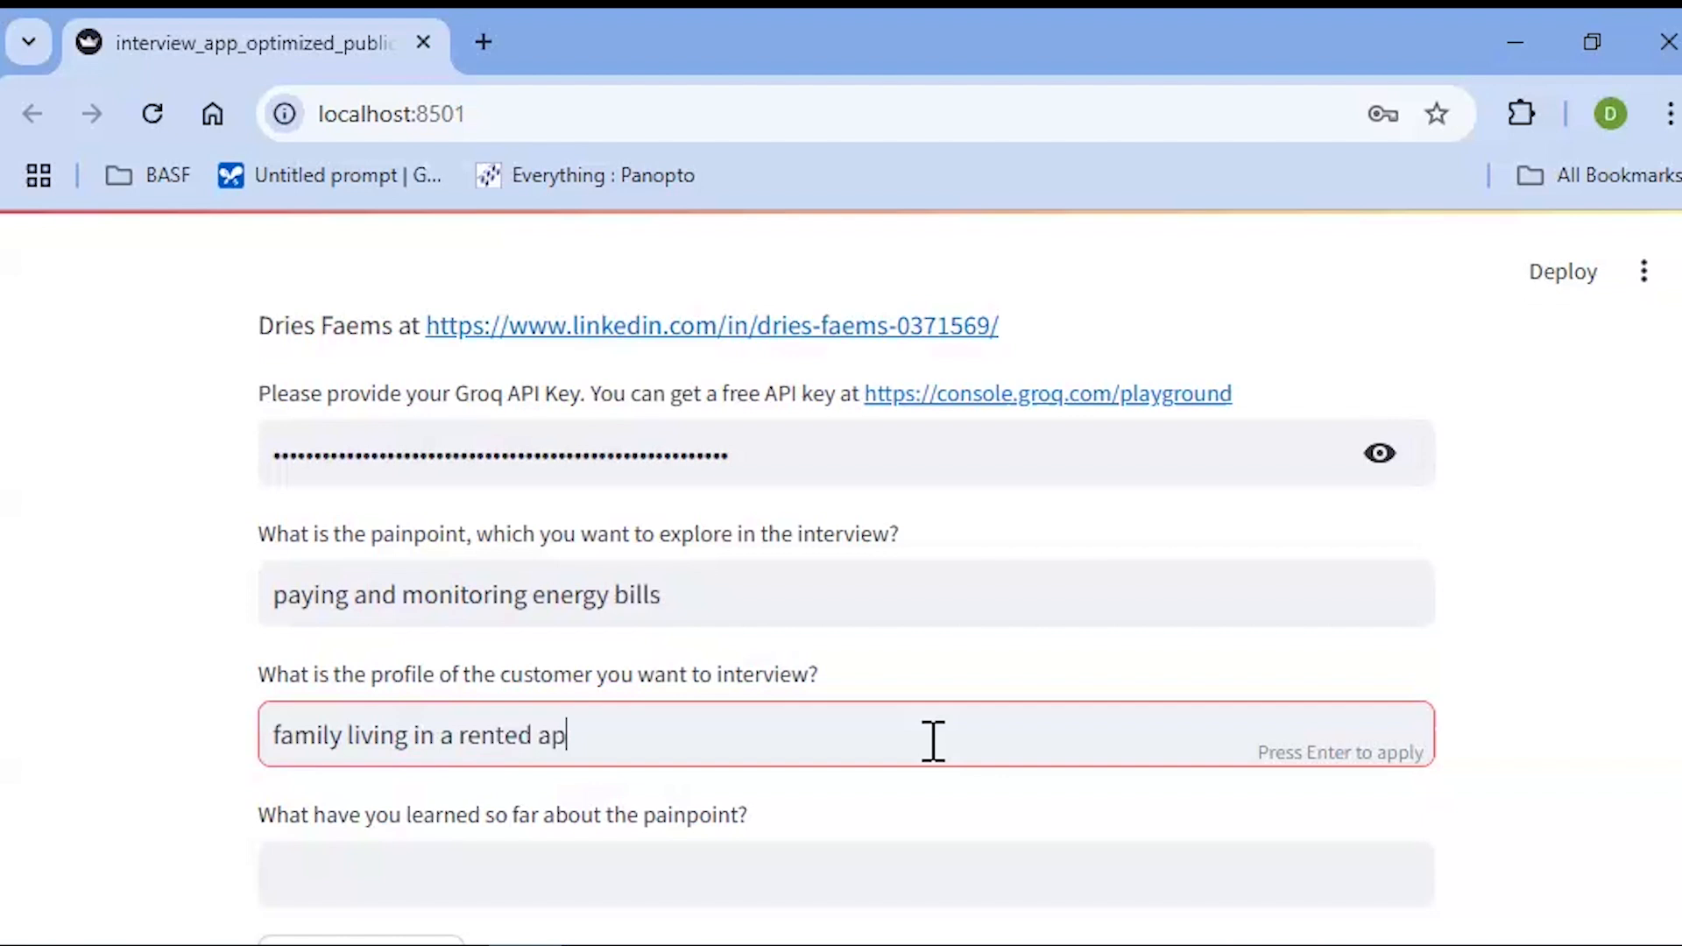
text(artment)
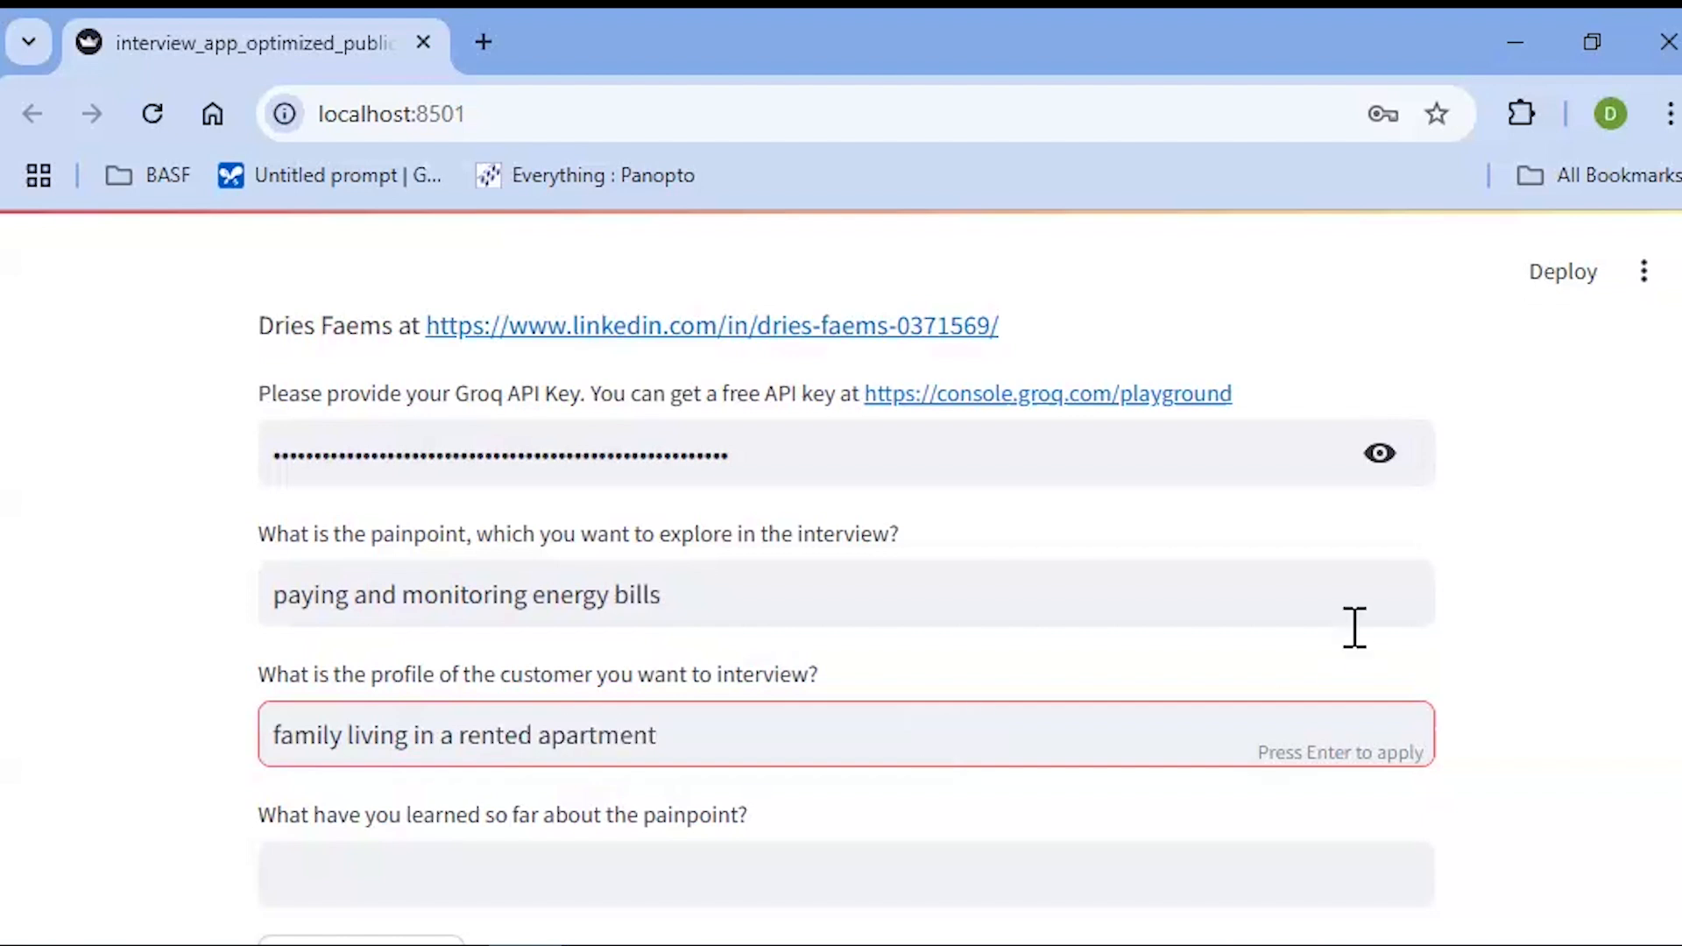
scroll(down, 3)
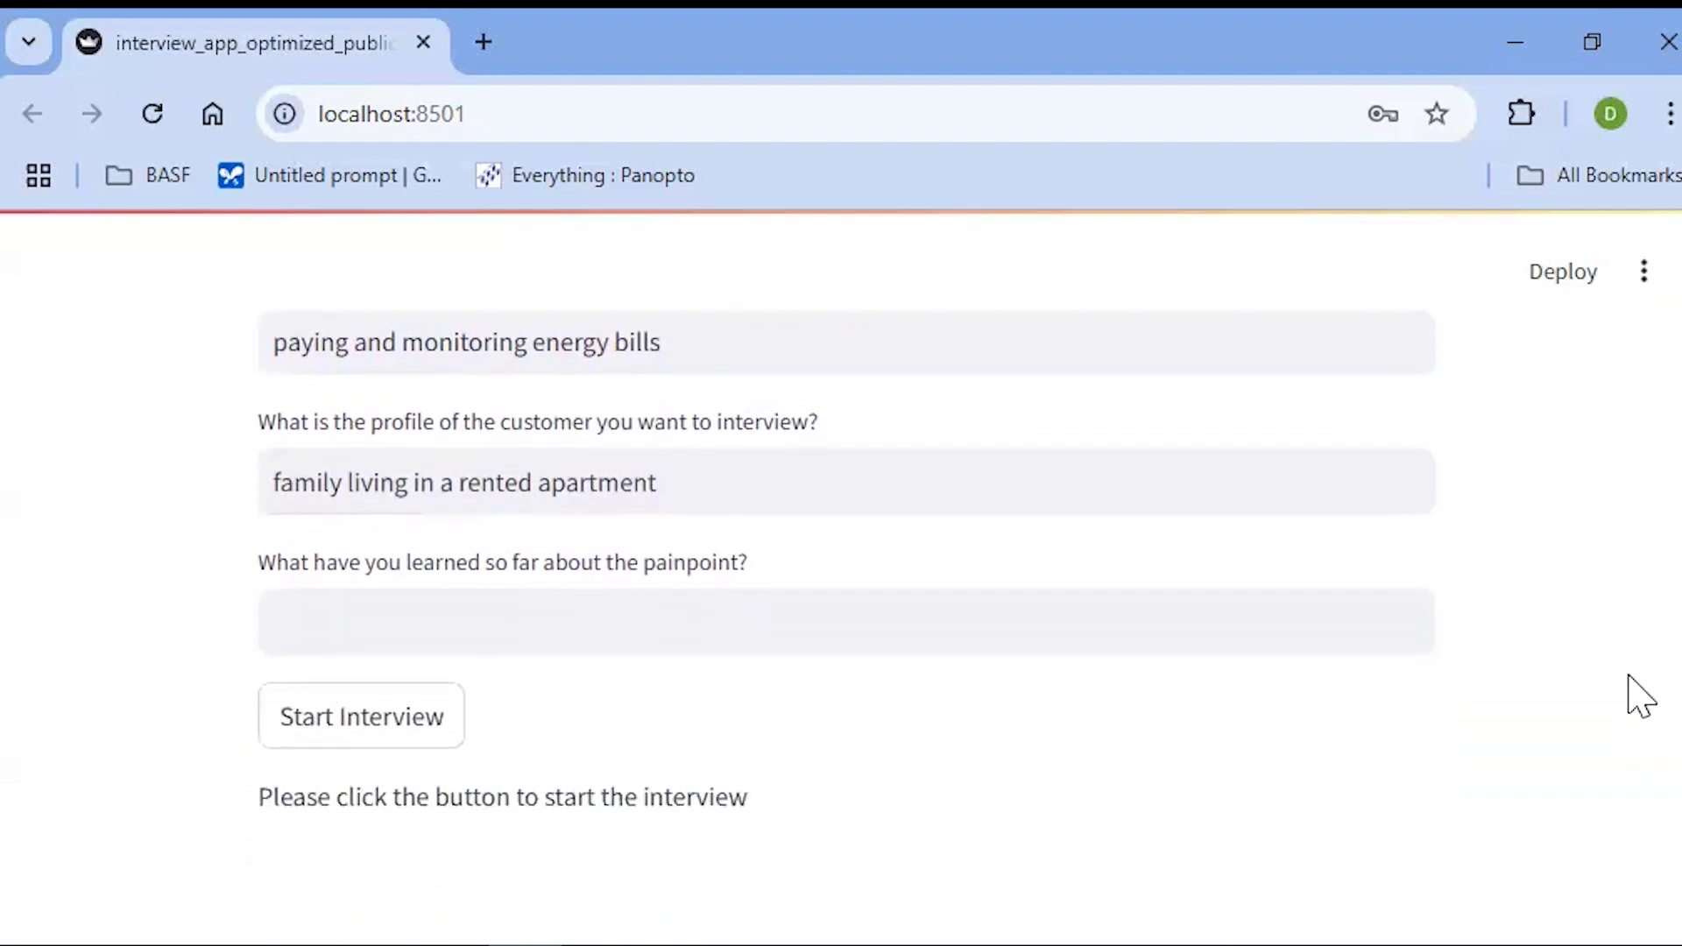
- Start the interview and review the 20 questions, transcript and pain-point analysis
click(361, 716)
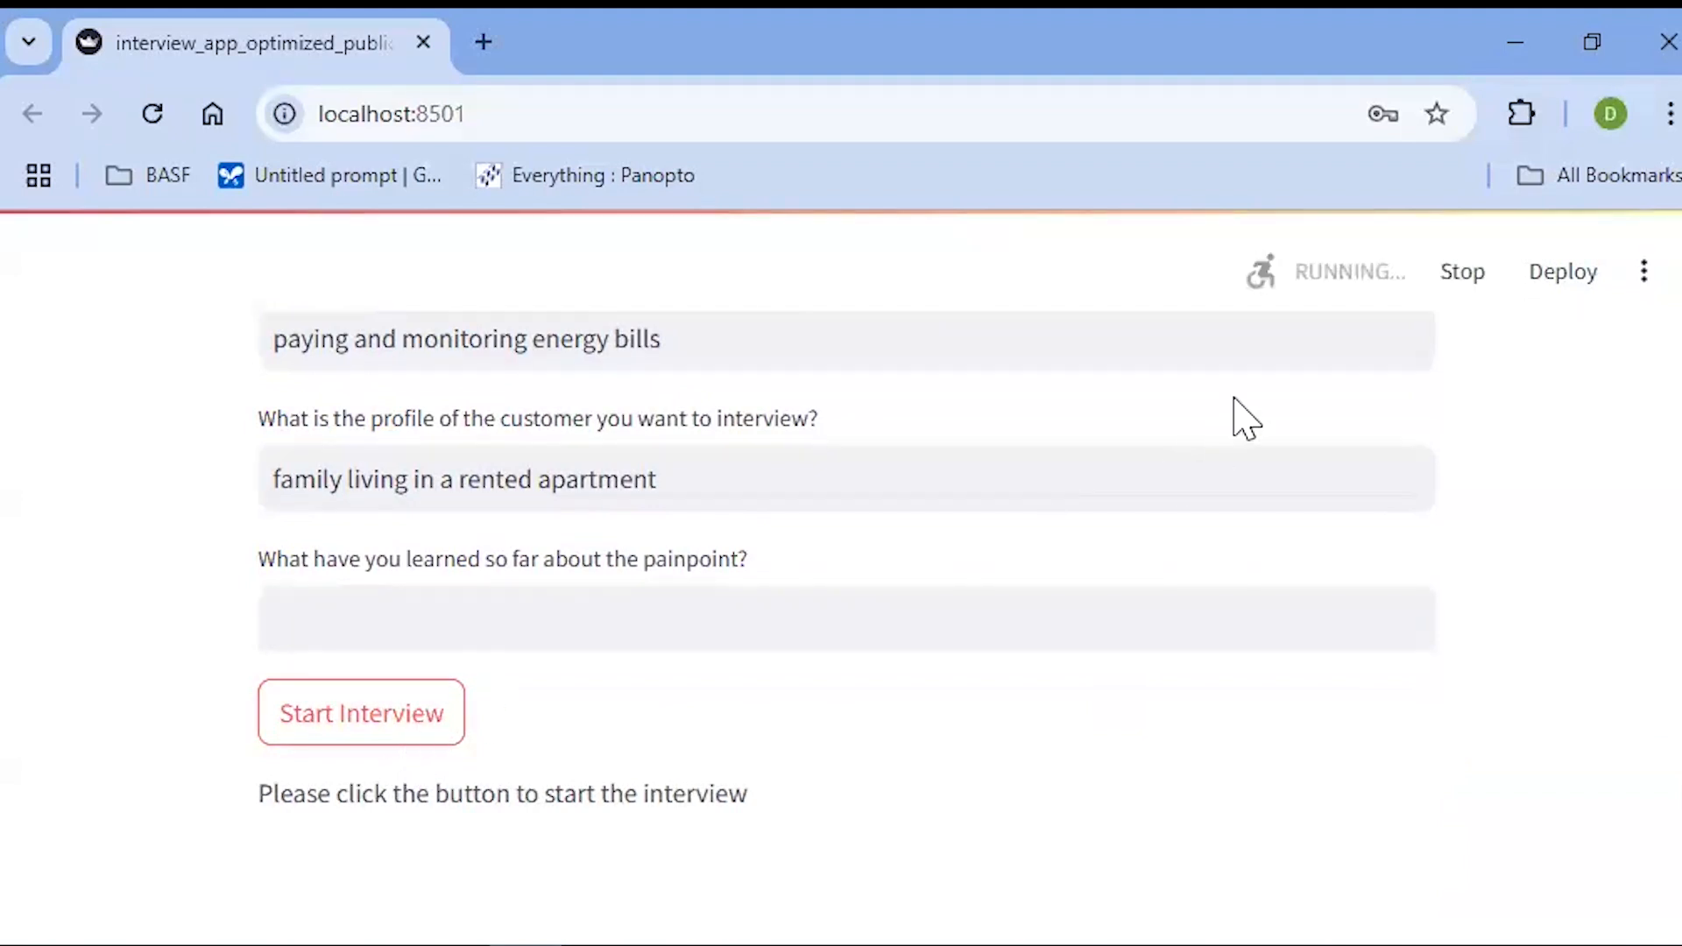
mouse_move(1264, 295)
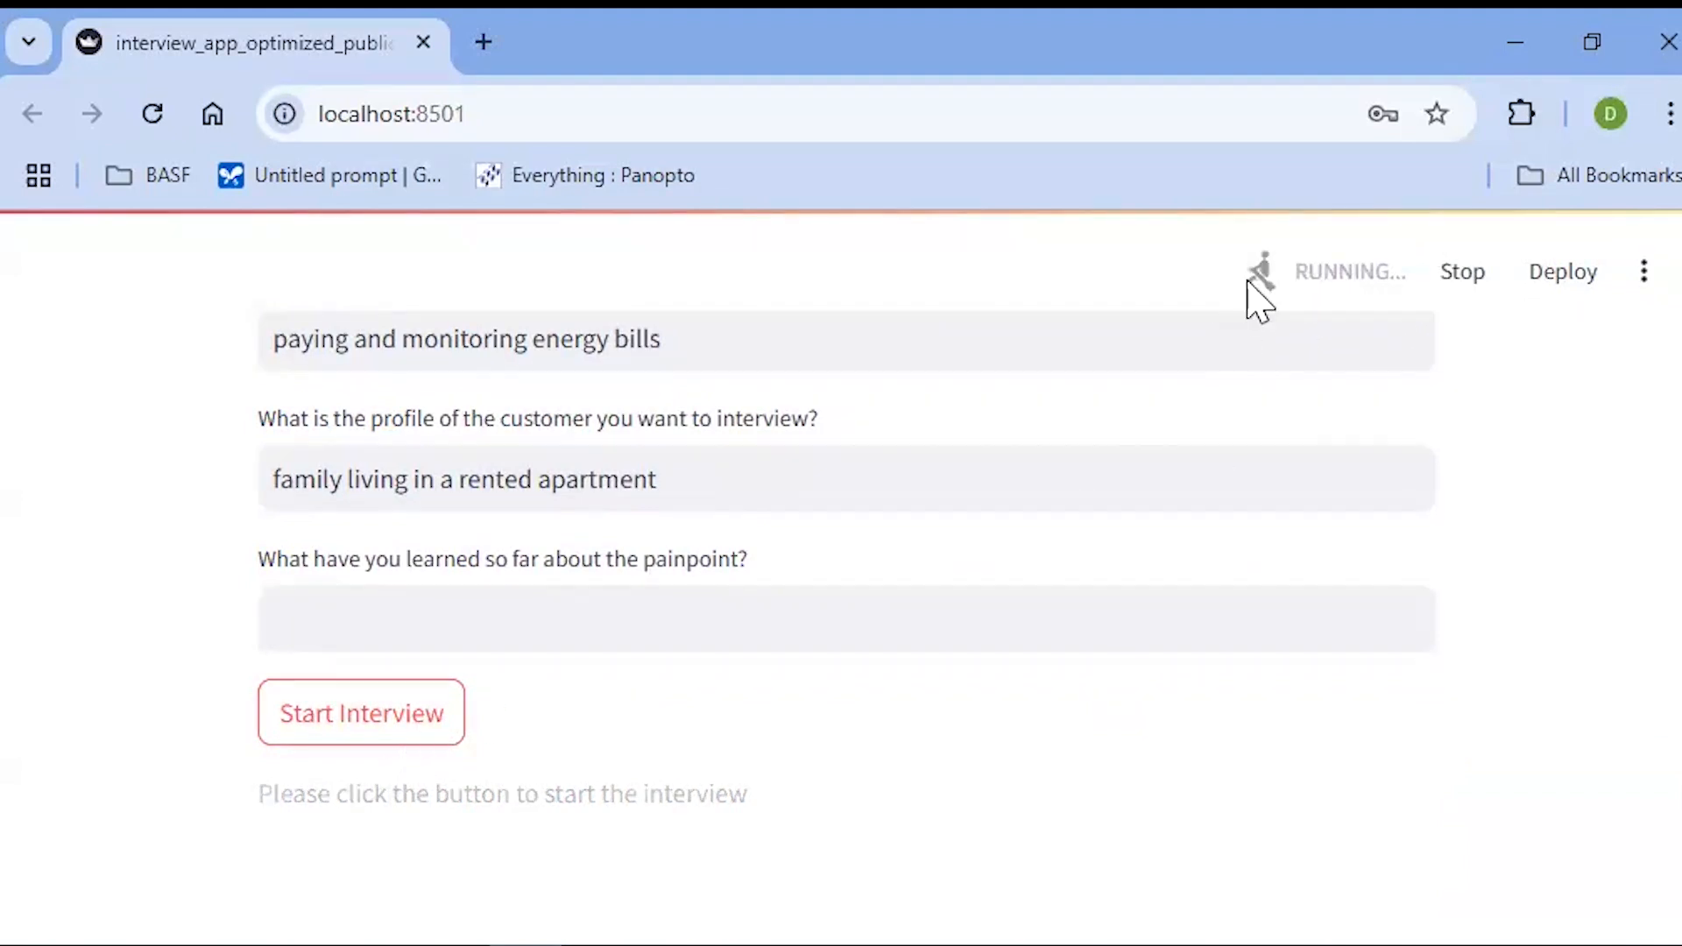
click(360, 712)
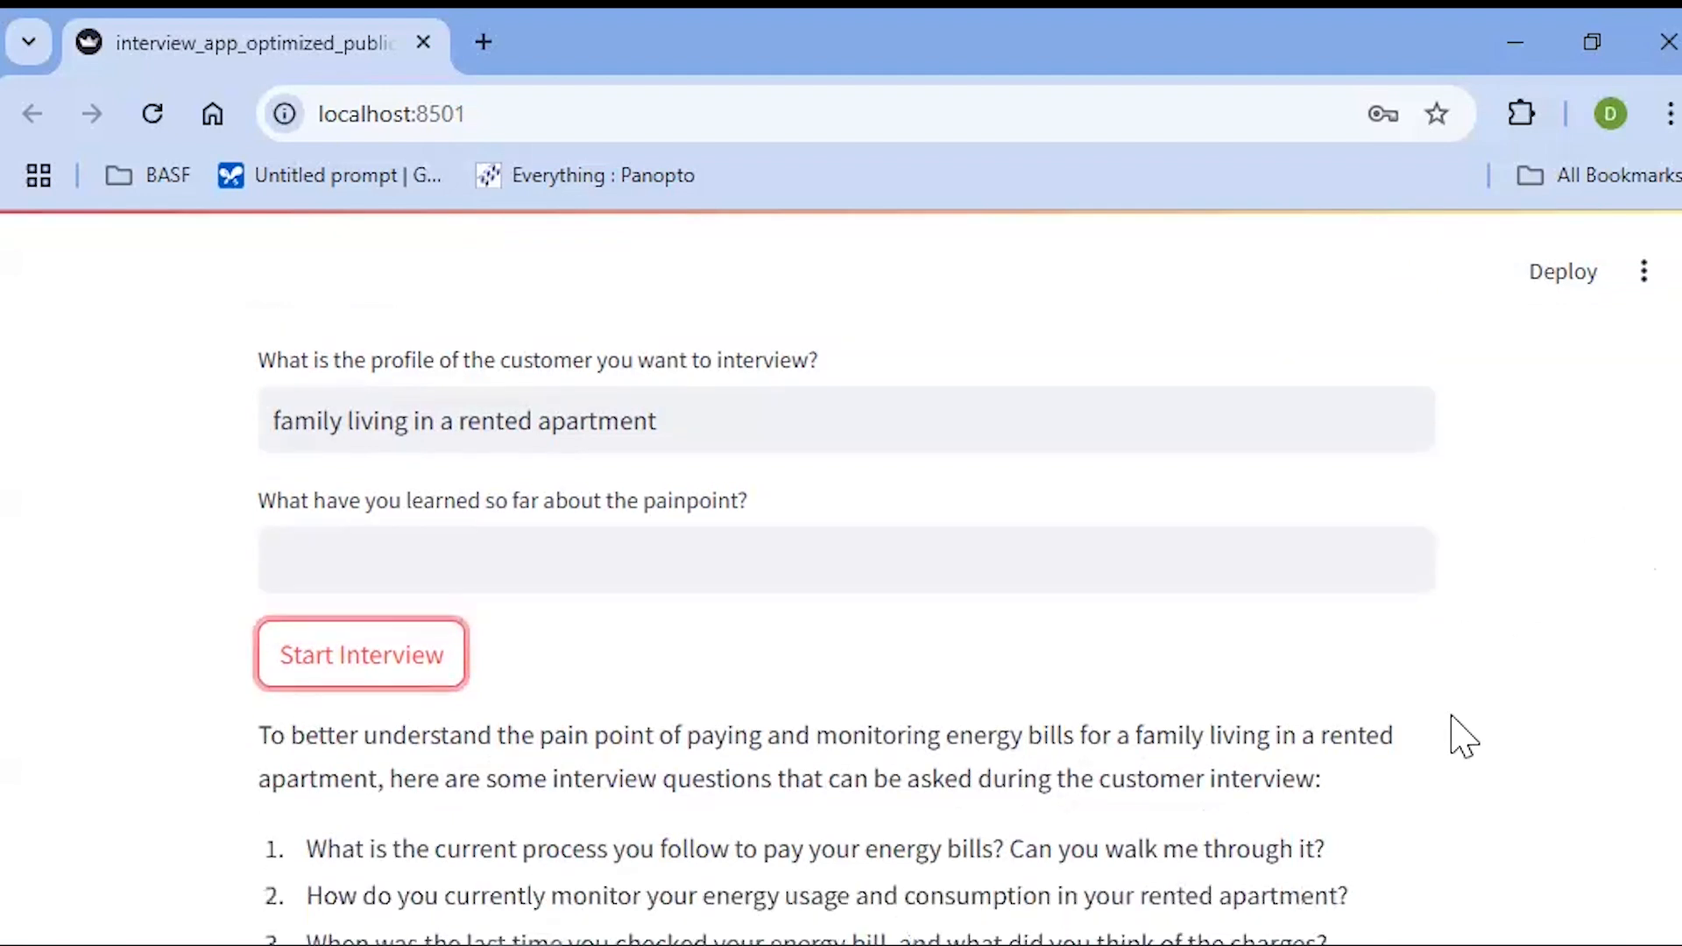
scroll(down, 3)
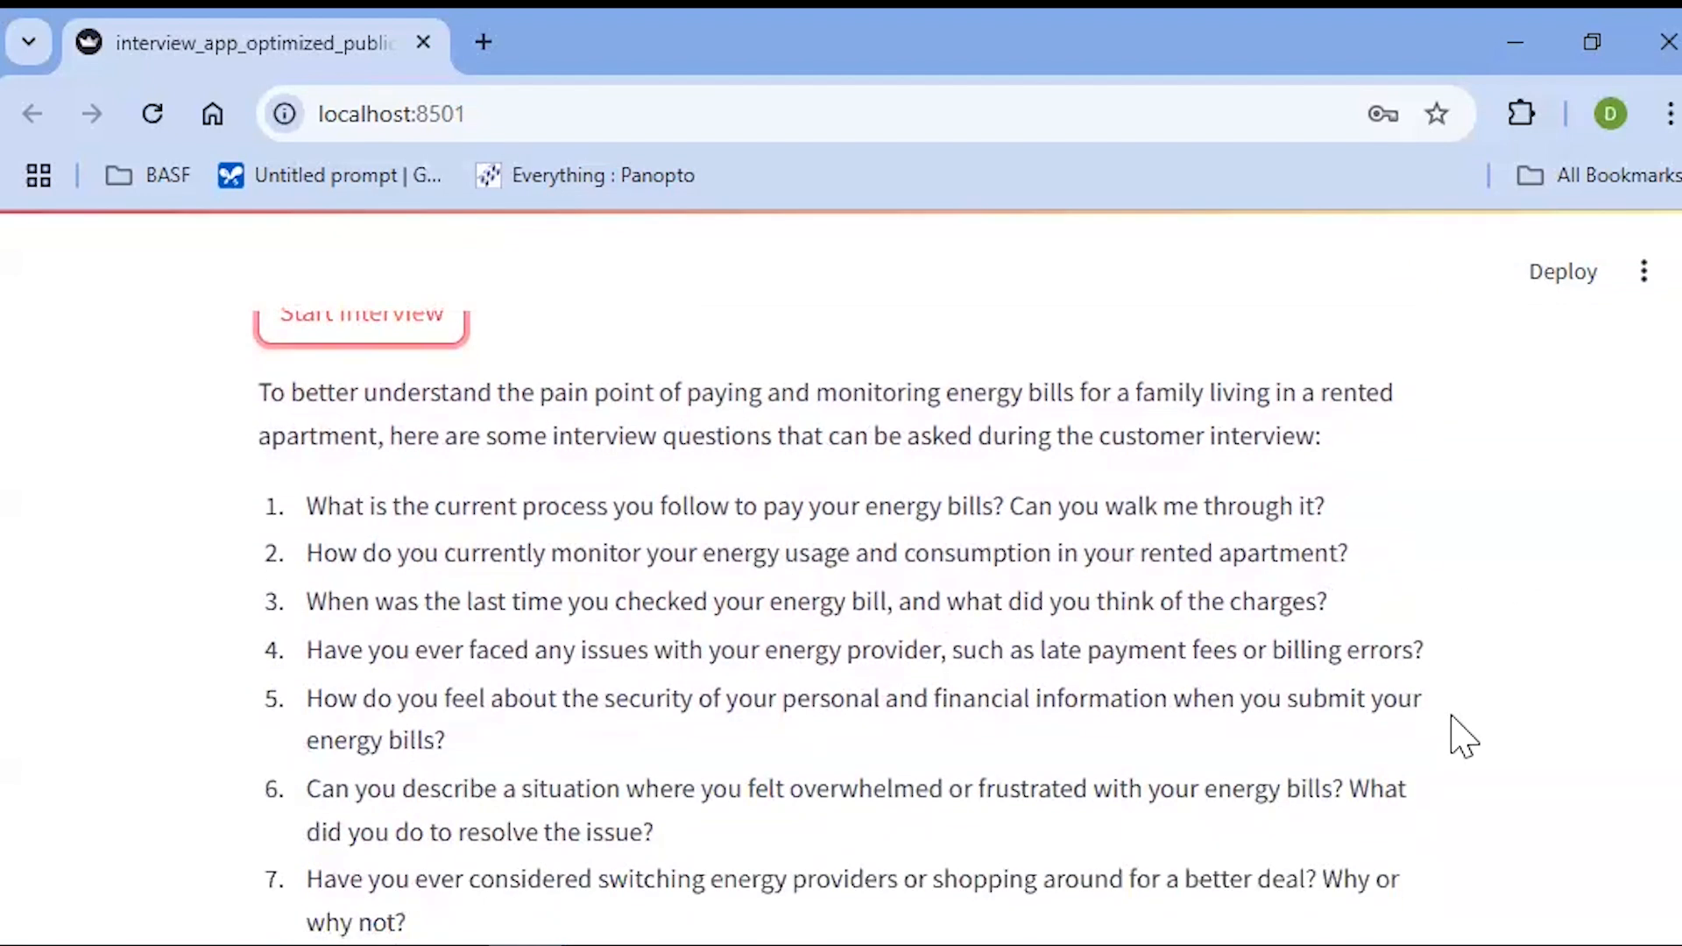
scroll(down, 3)
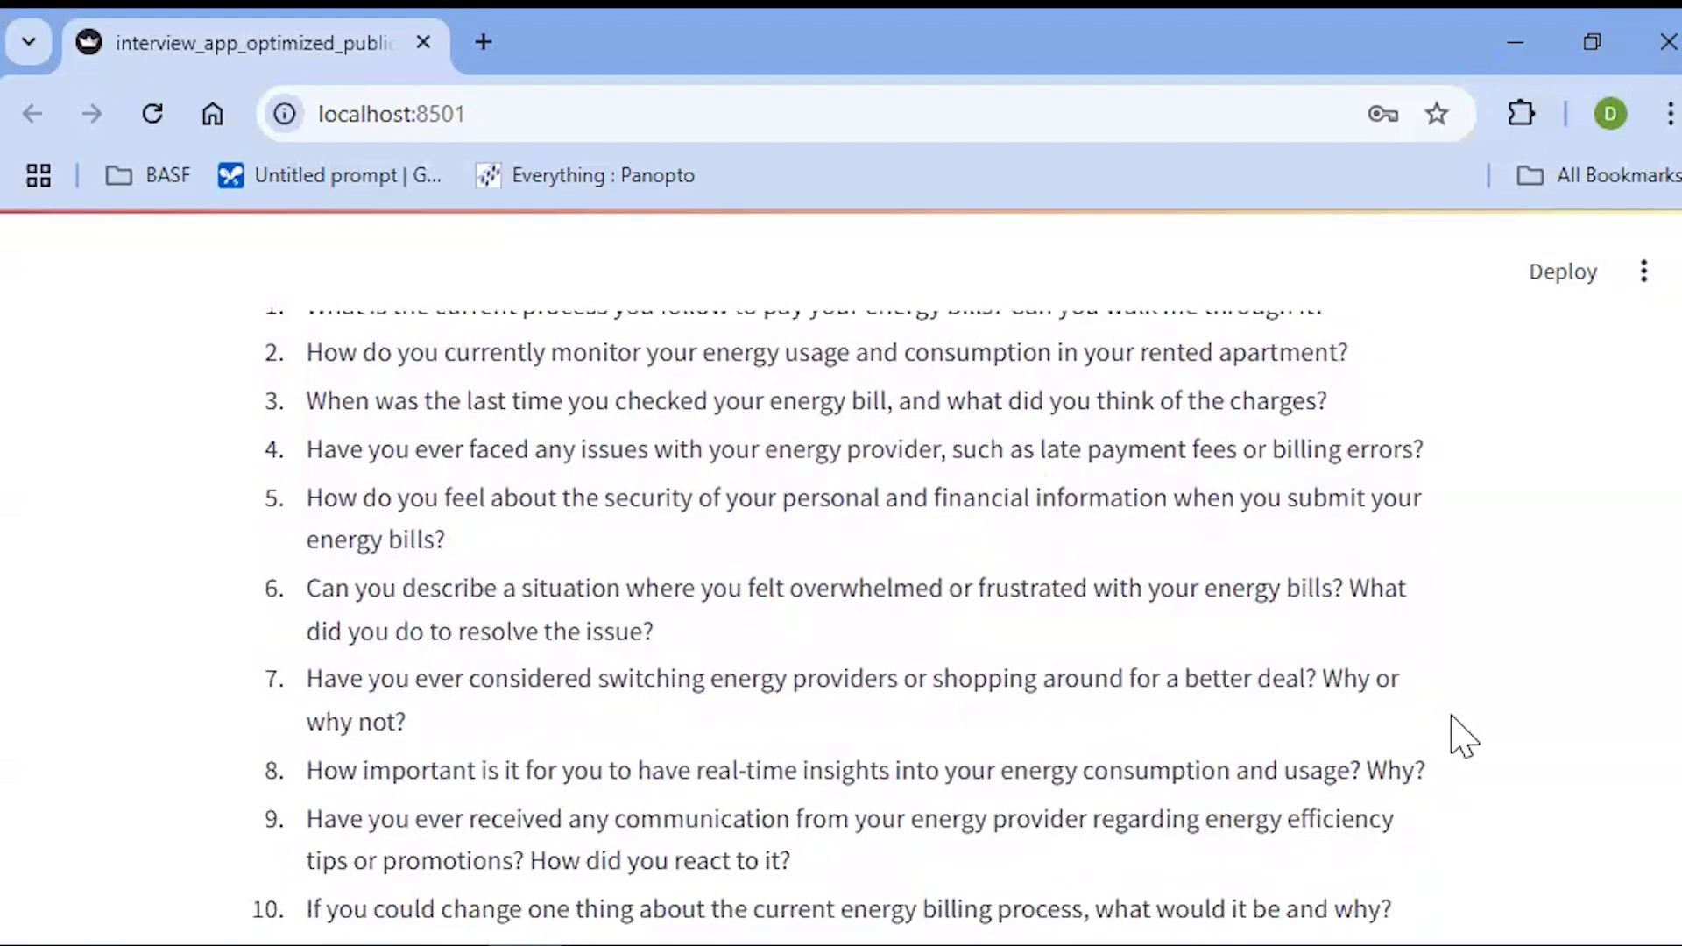
scroll(down, 3)
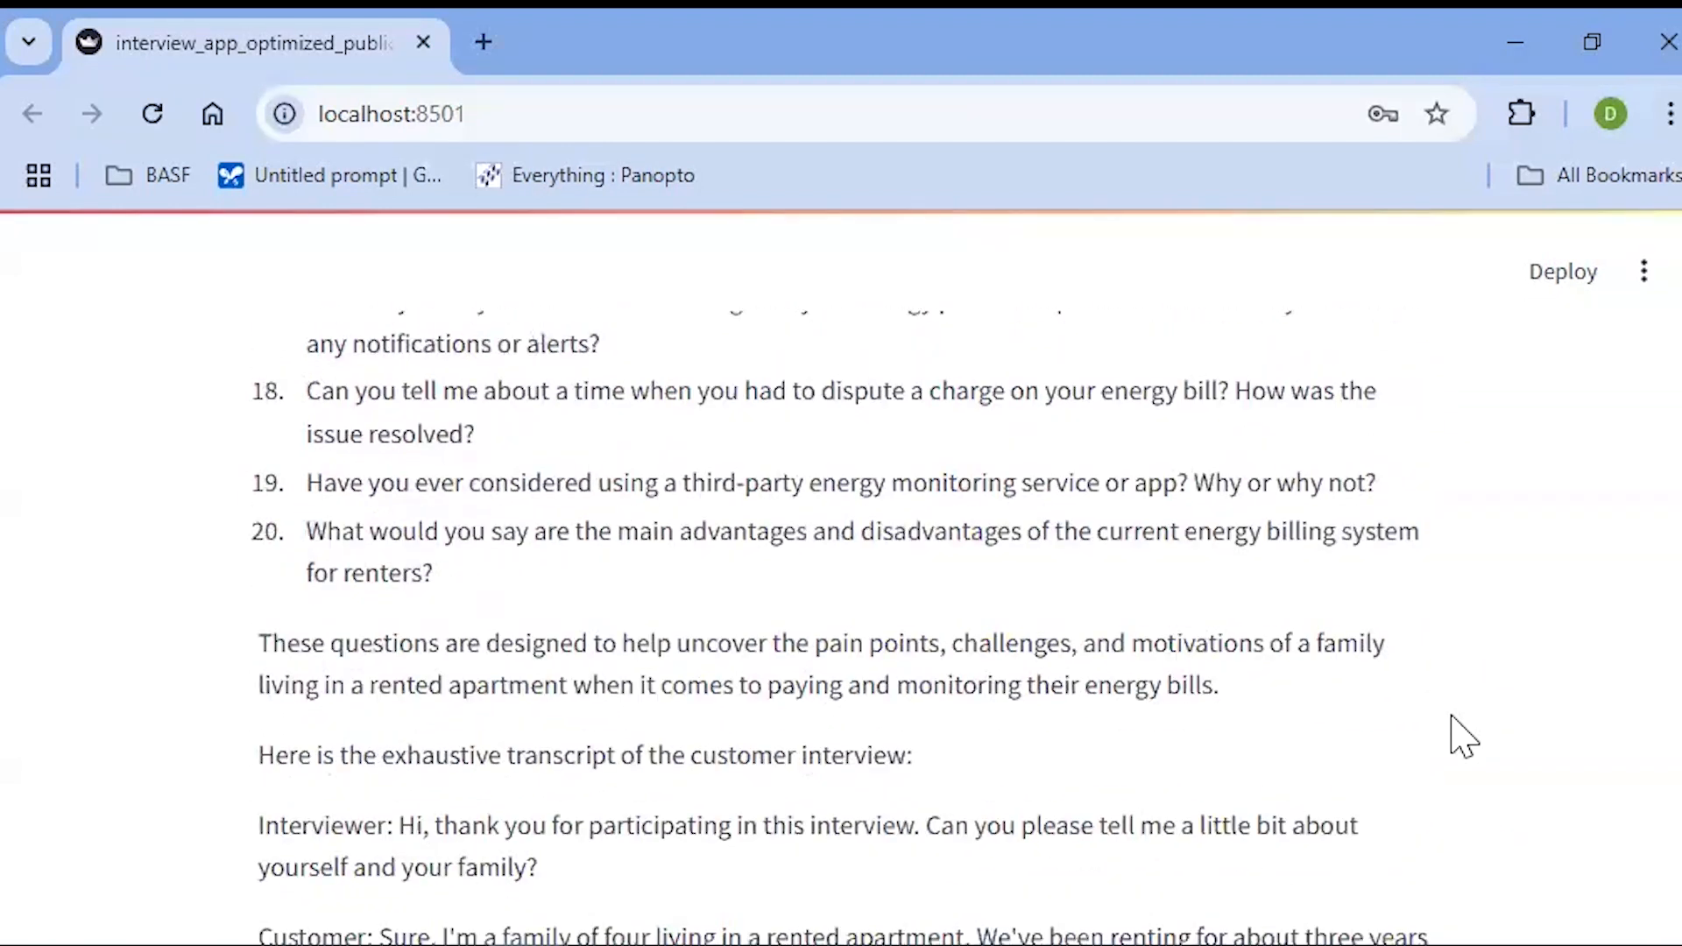
scroll(down, 3)
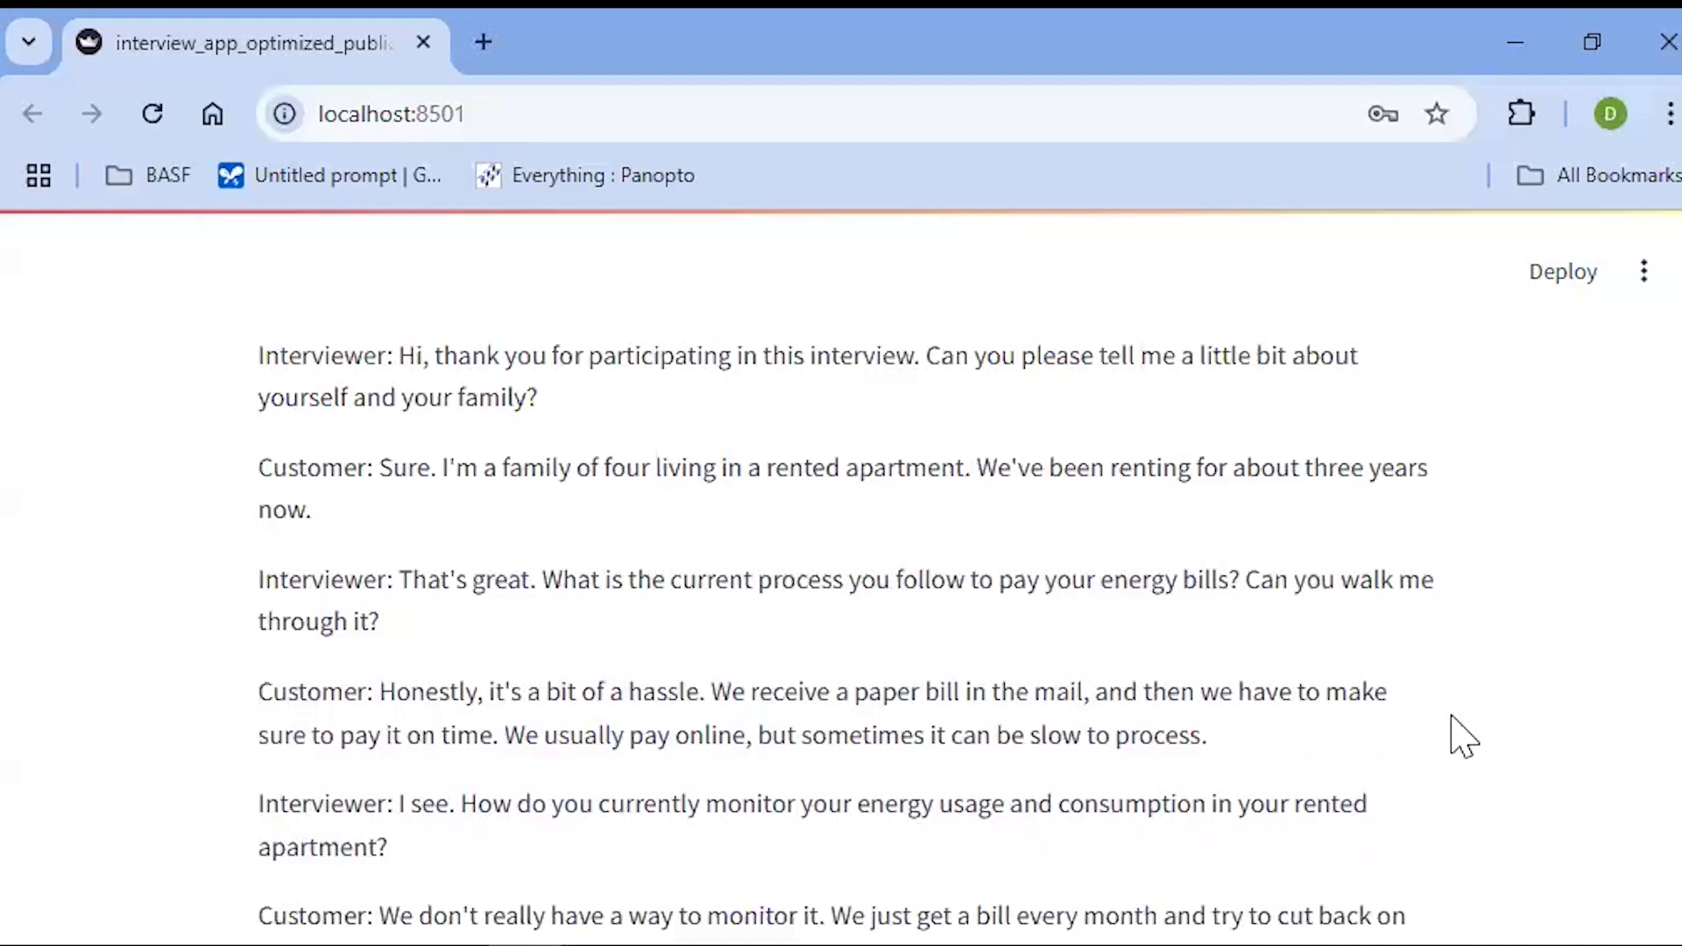
scroll(down, 3)
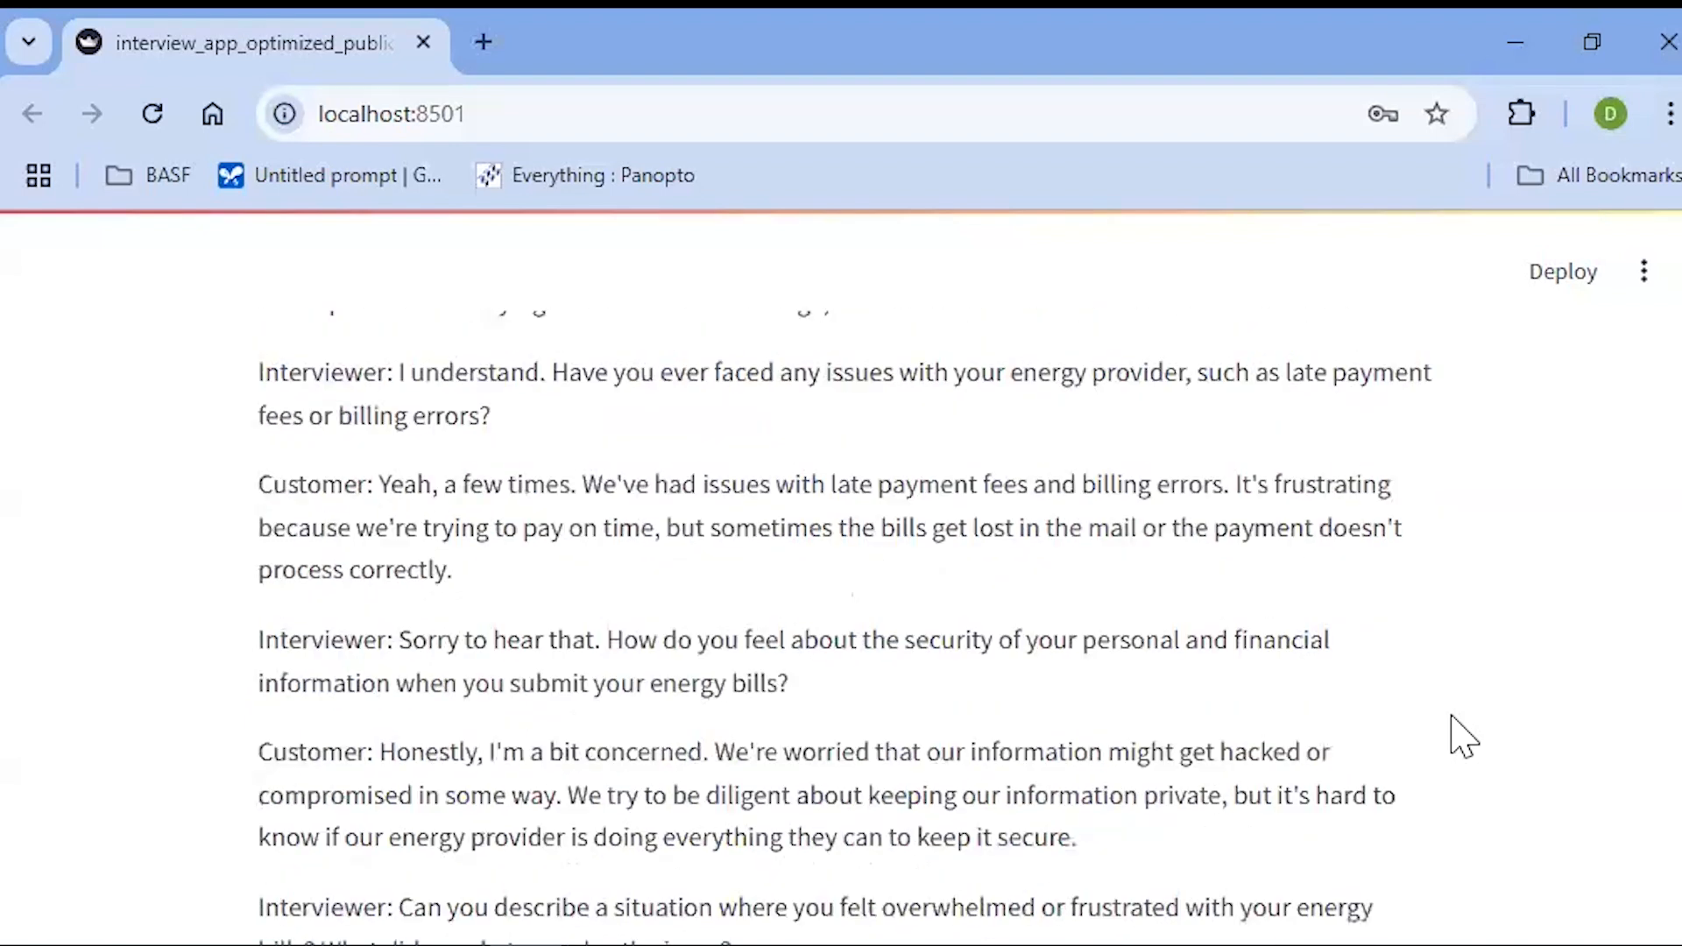
scroll(down, 3)
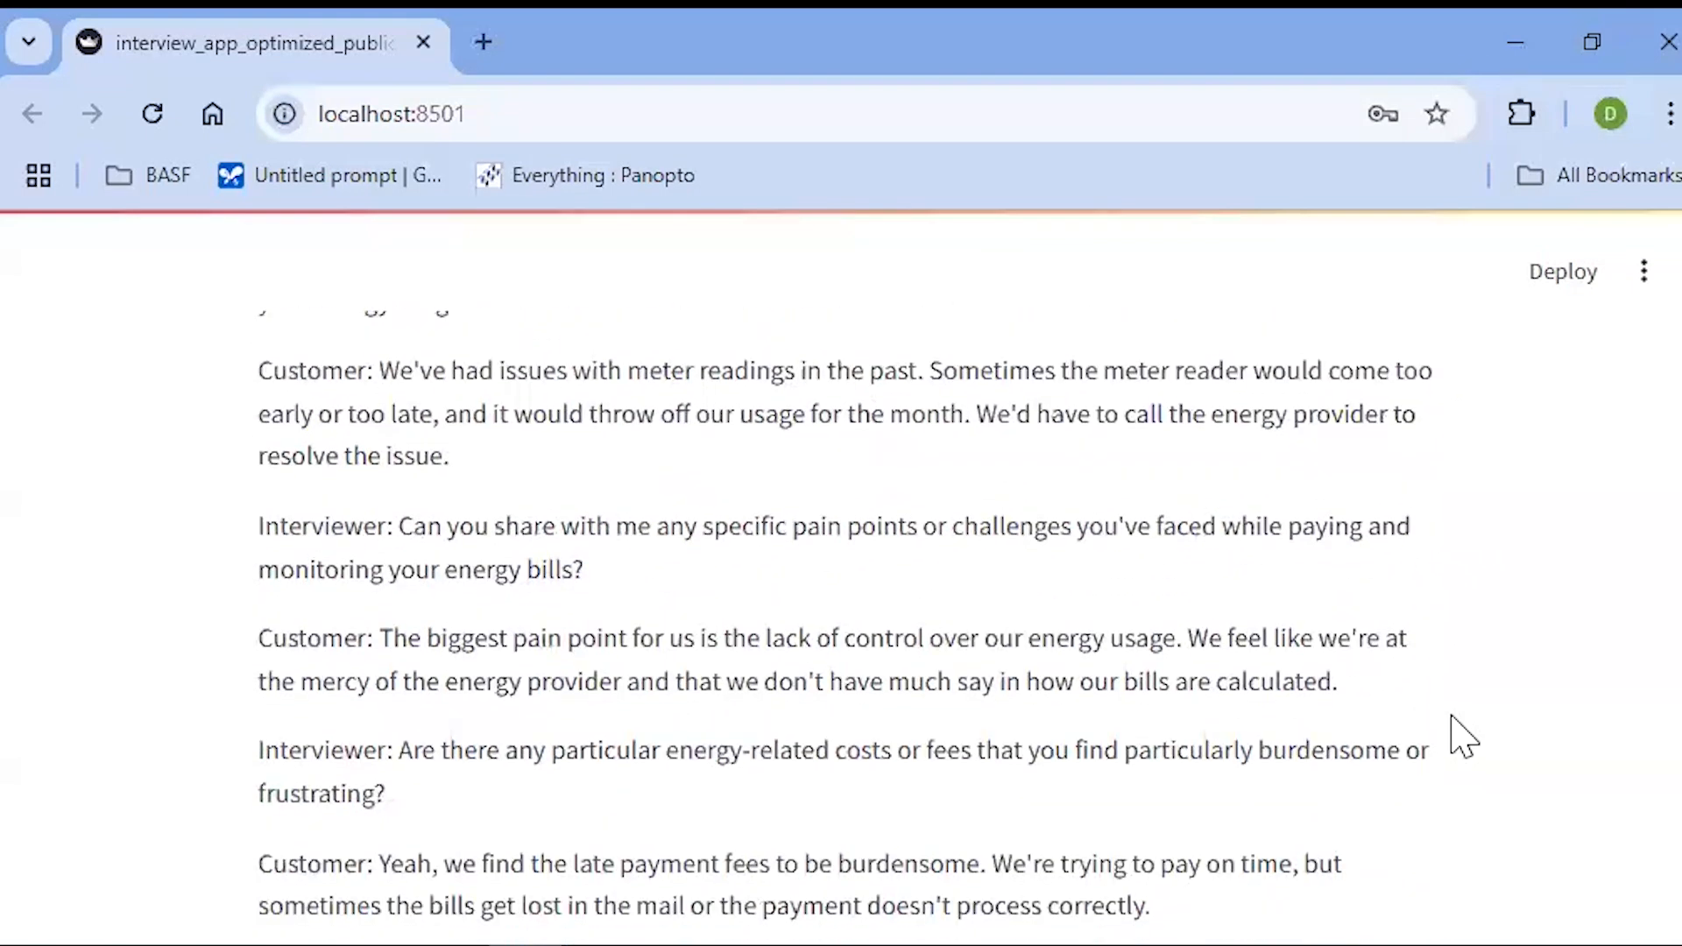
scroll(down, 3)
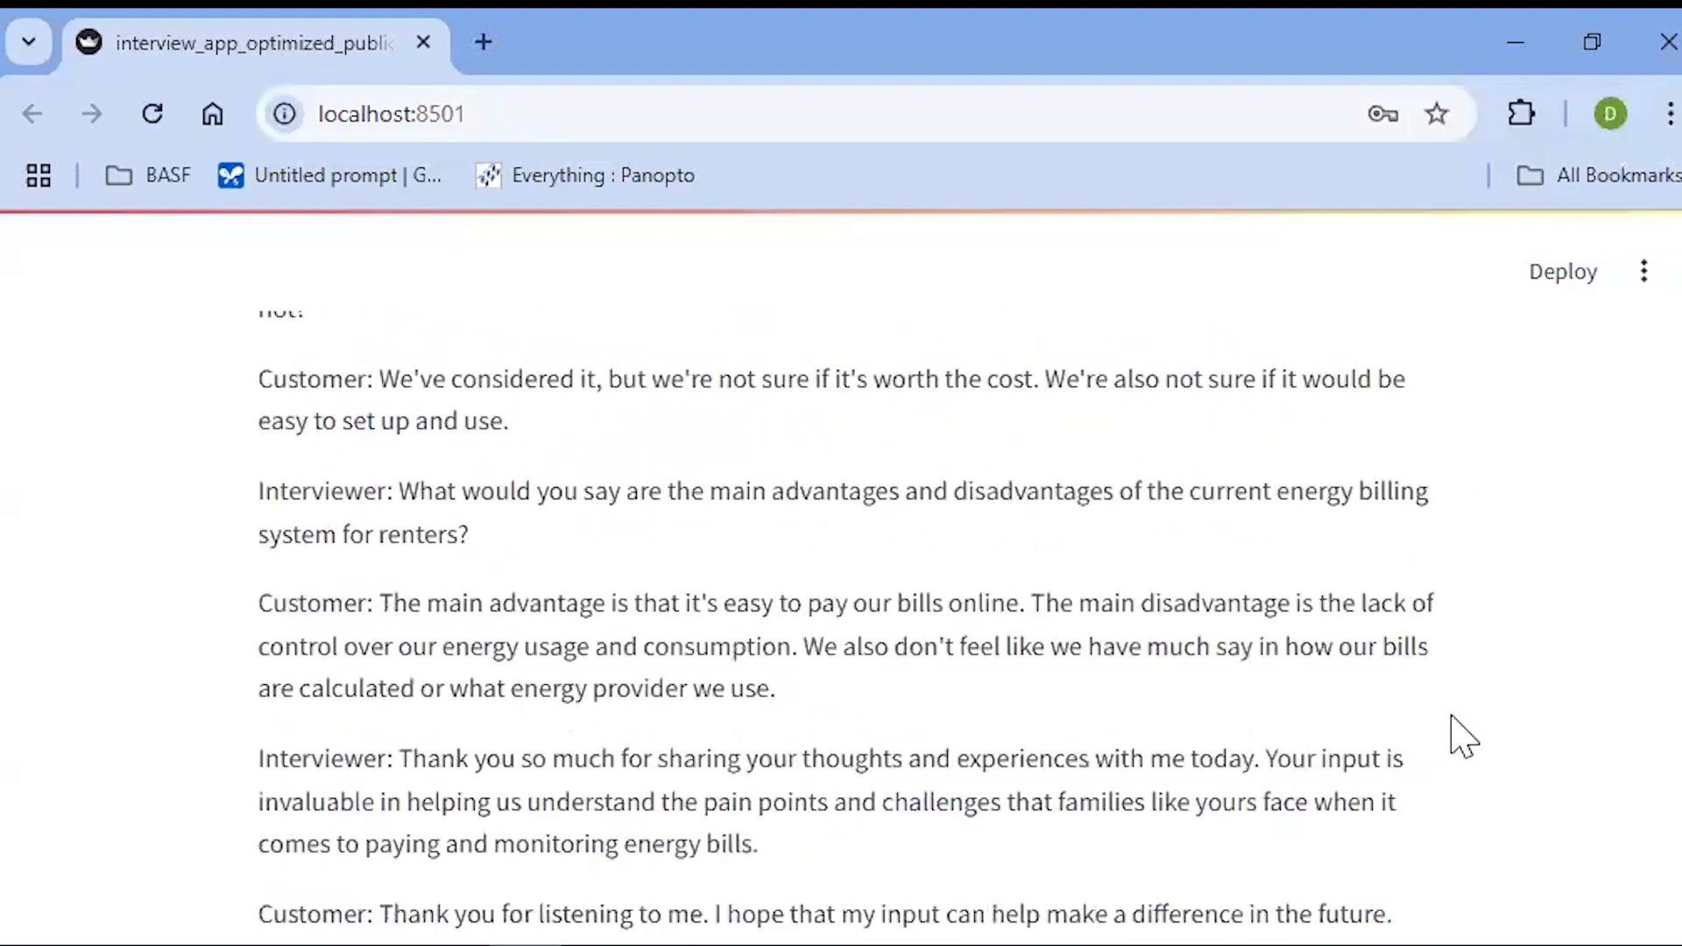
scroll(down, 3)
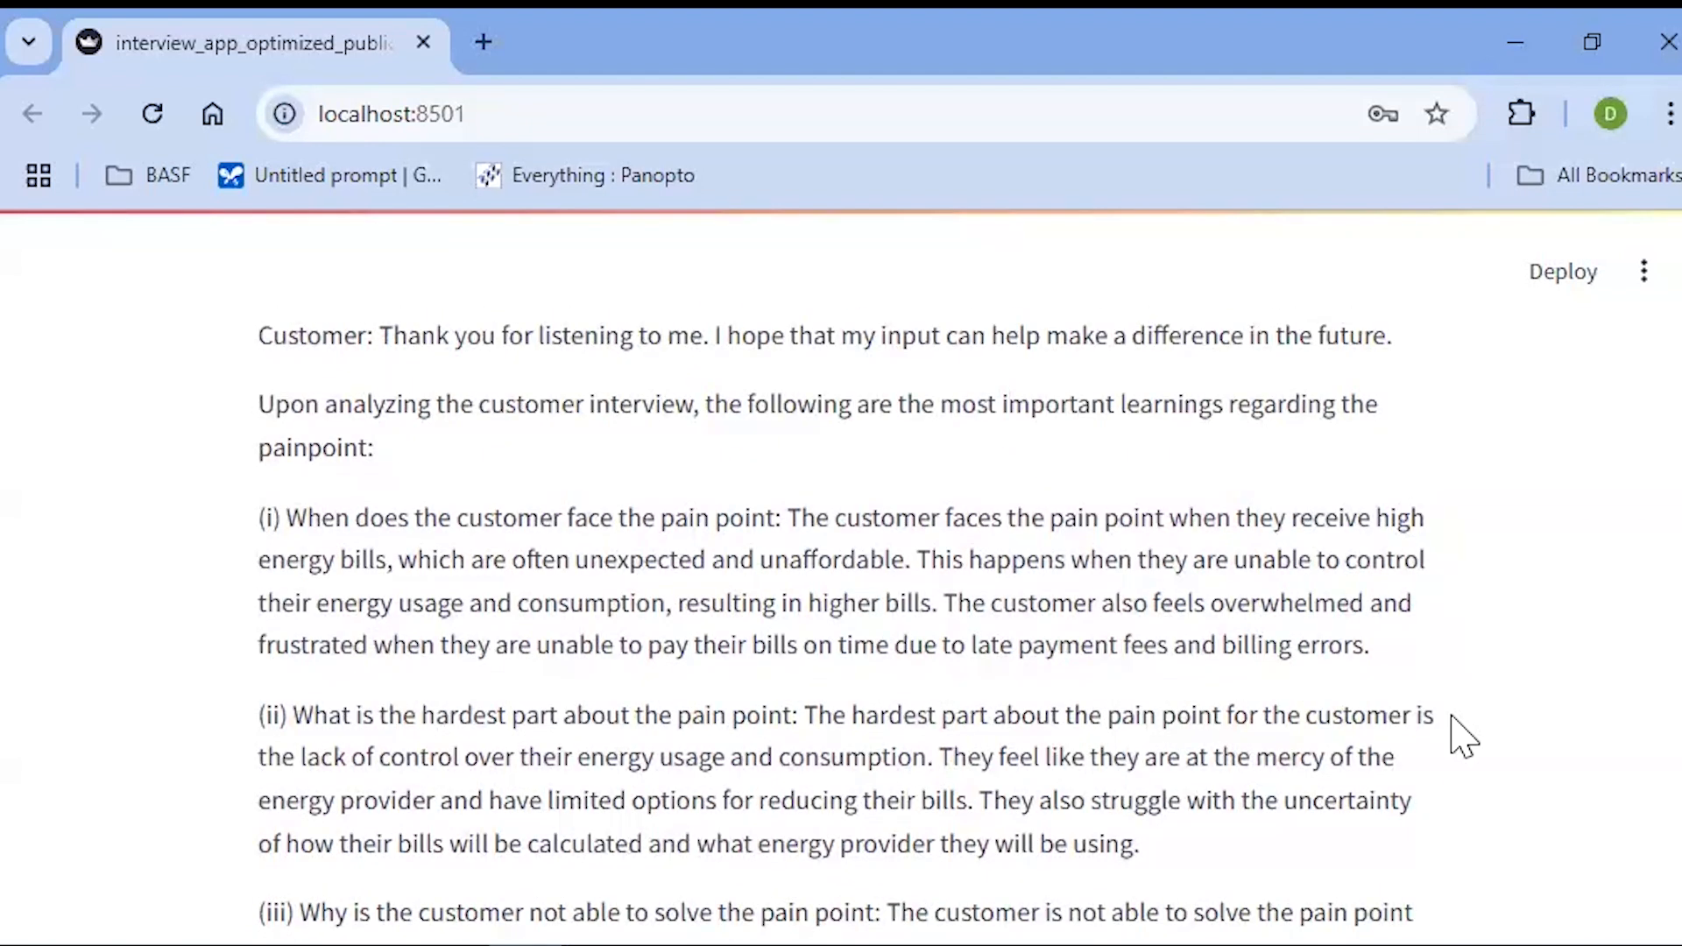